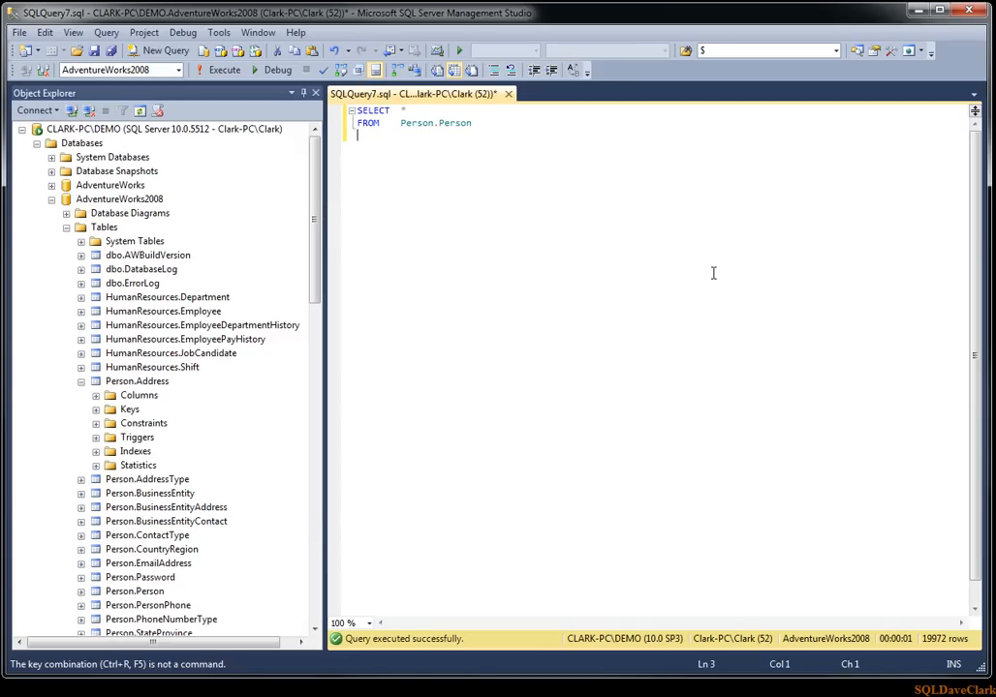
mouse_move(460, 175)
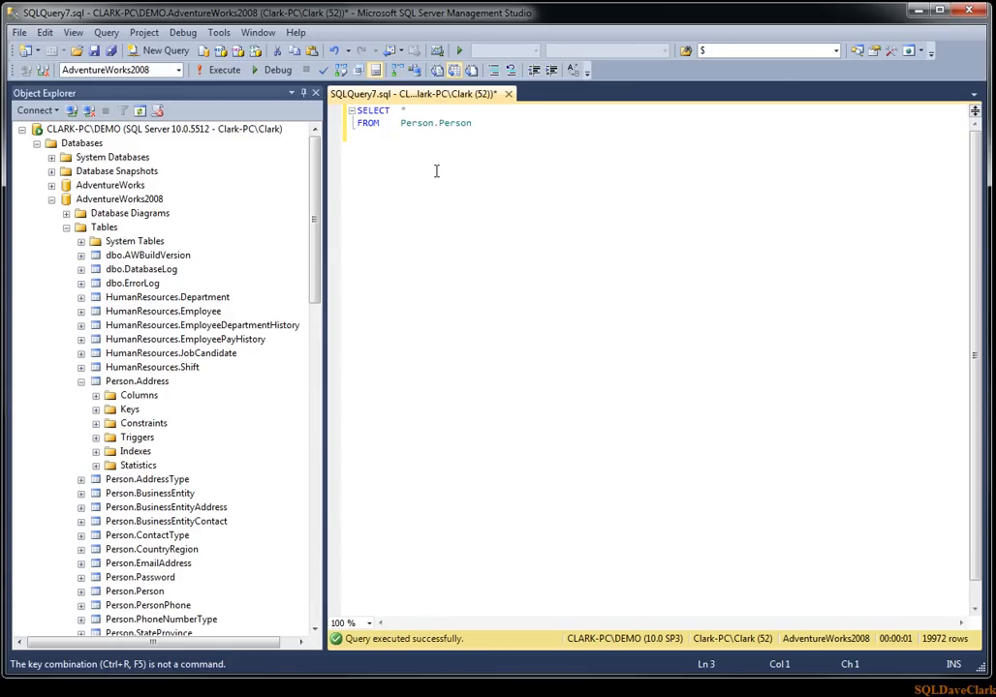
mouse_move(424, 183)
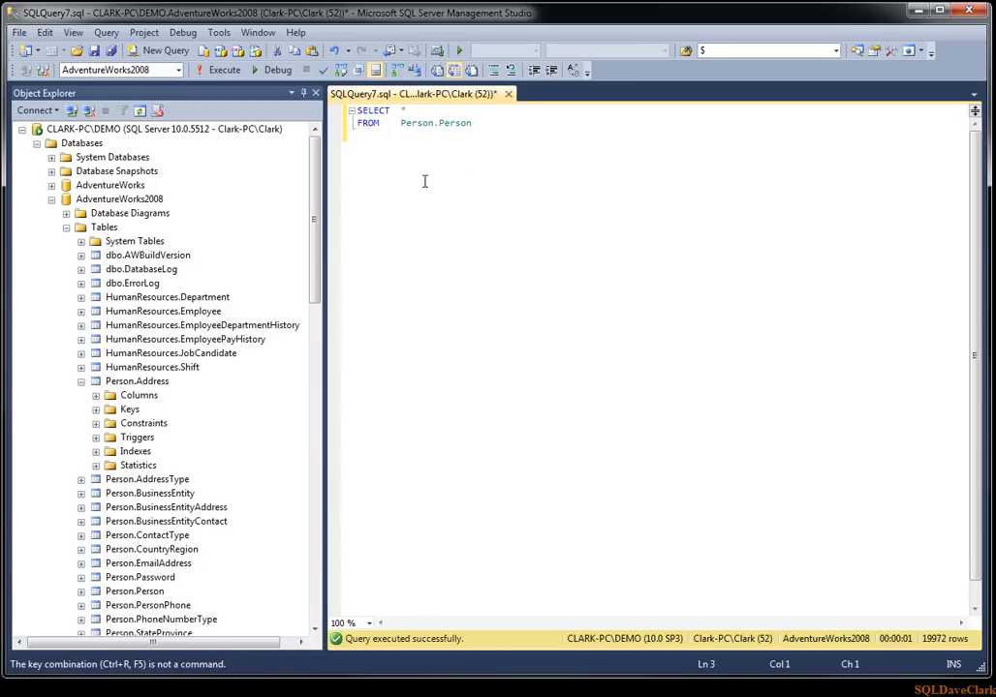
mouse_move(395, 140)
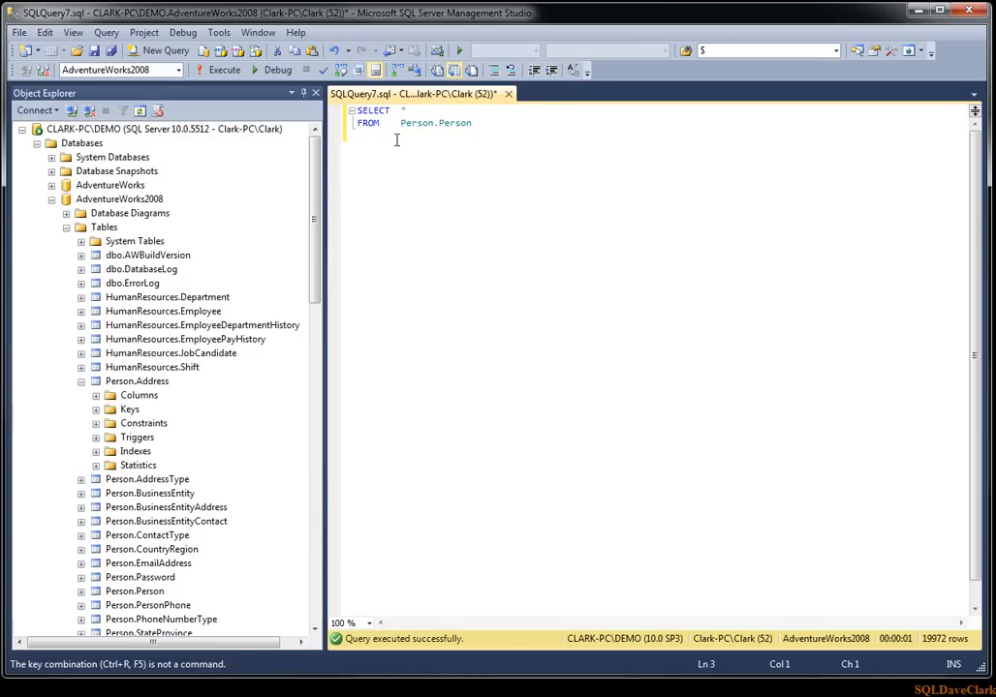
mouse_move(245, 95)
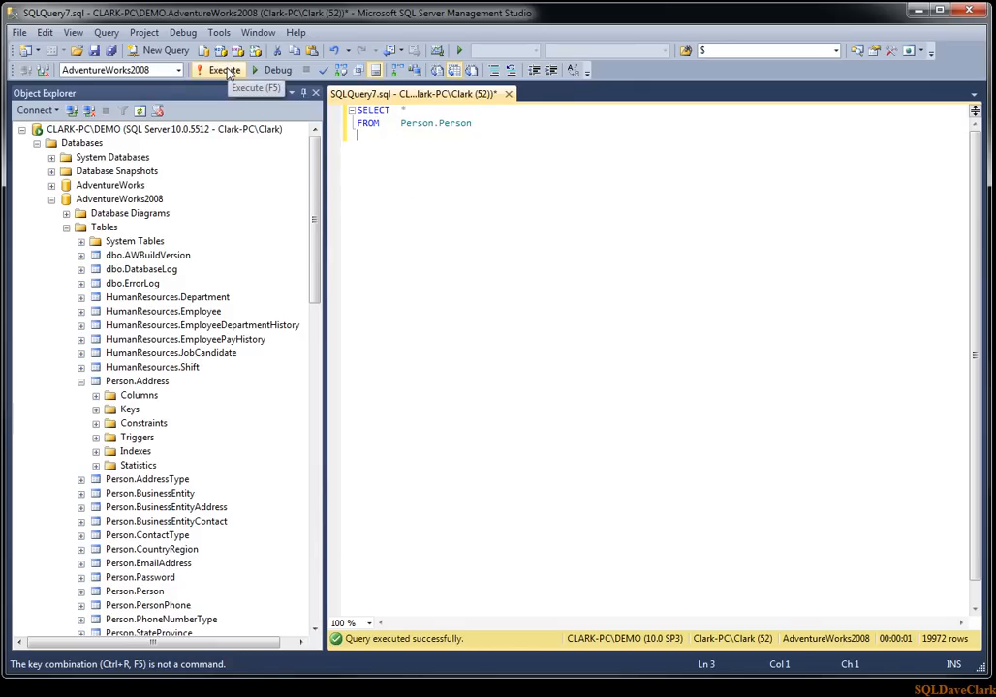
- Run the Person.Person SELECT query to bring back the results grid with rows like Ken Sánchez
click(223, 69)
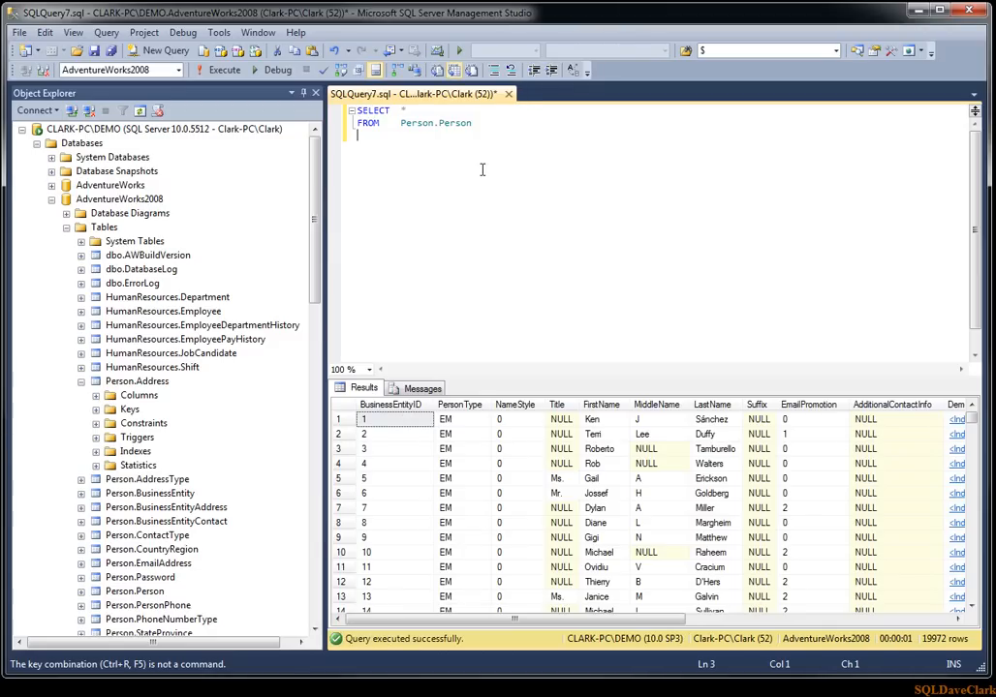
mouse_move(508, 243)
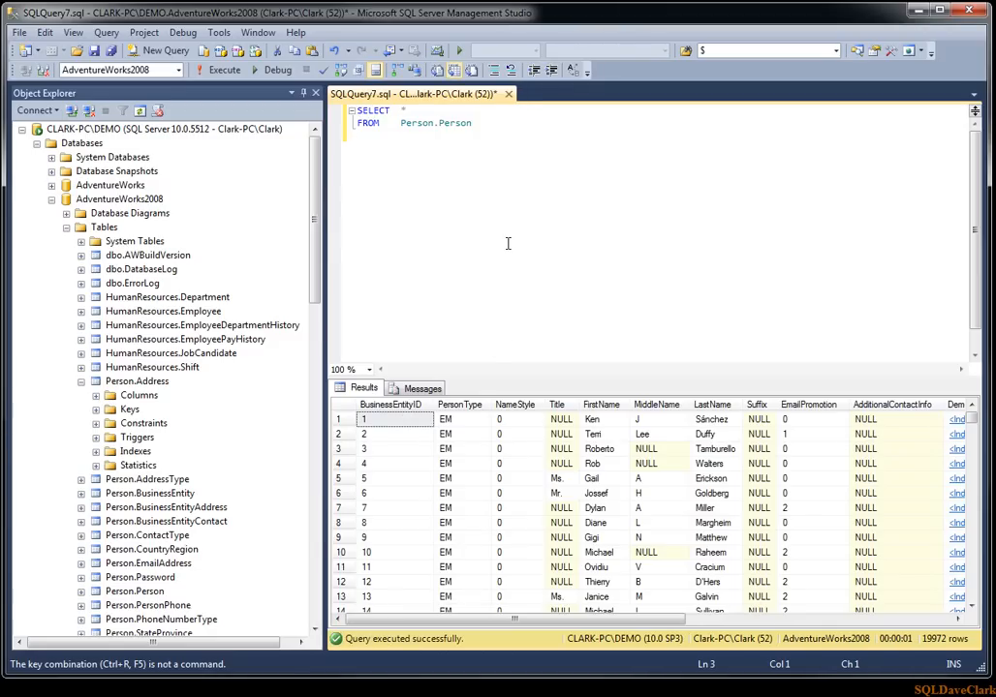
mouse_move(601, 197)
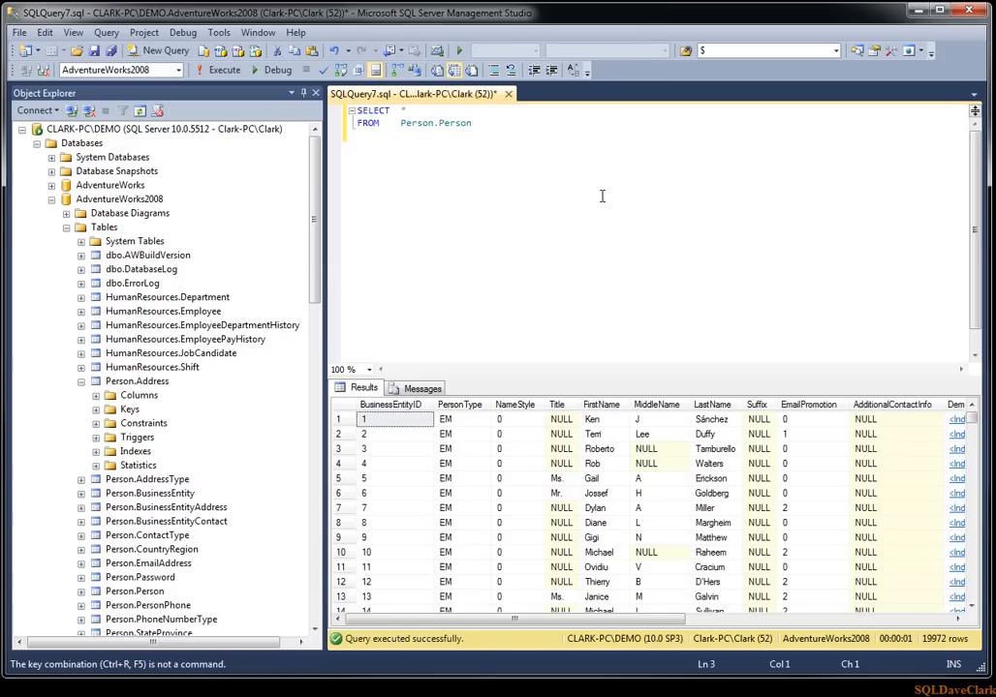
mouse_move(582, 194)
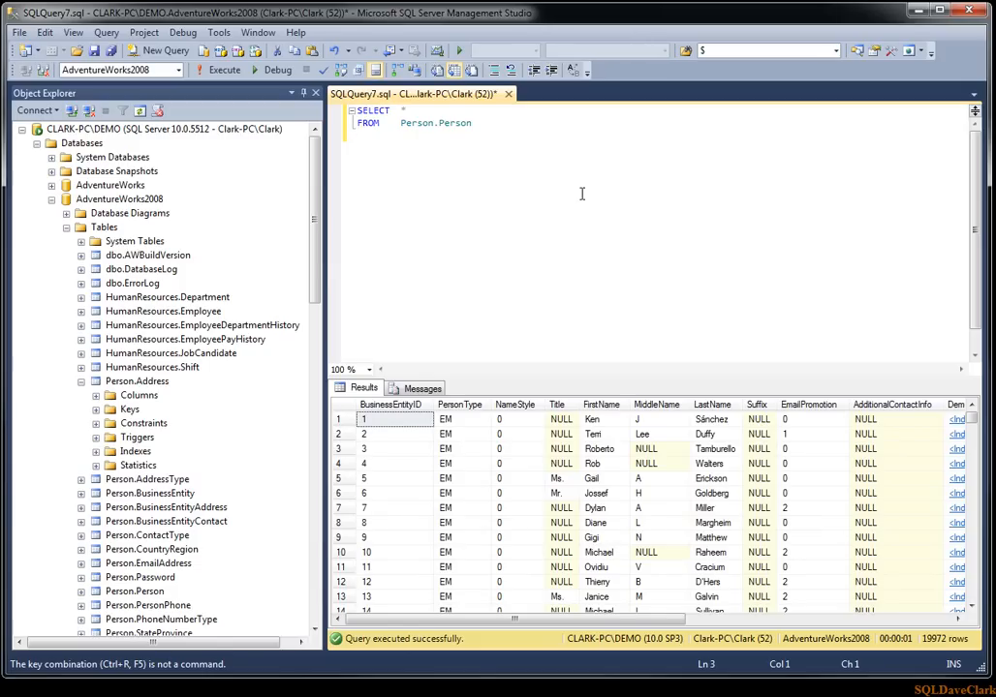
- In Options under Query Results > SQL Server > Results to Grid, enable 'Display results in a separate tab'
click(218, 32)
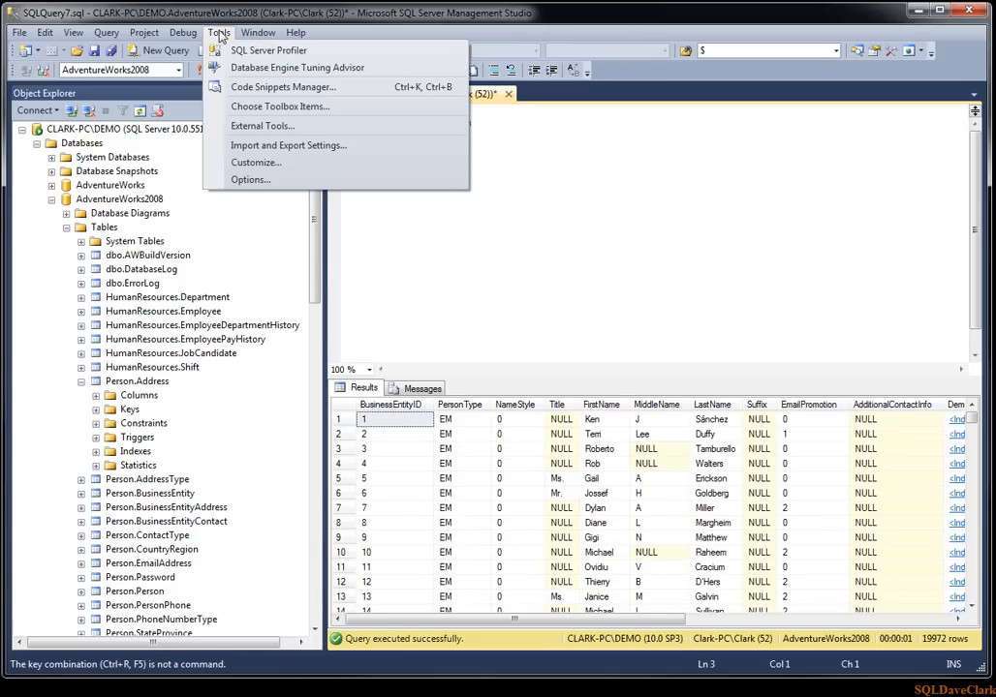
click(250, 180)
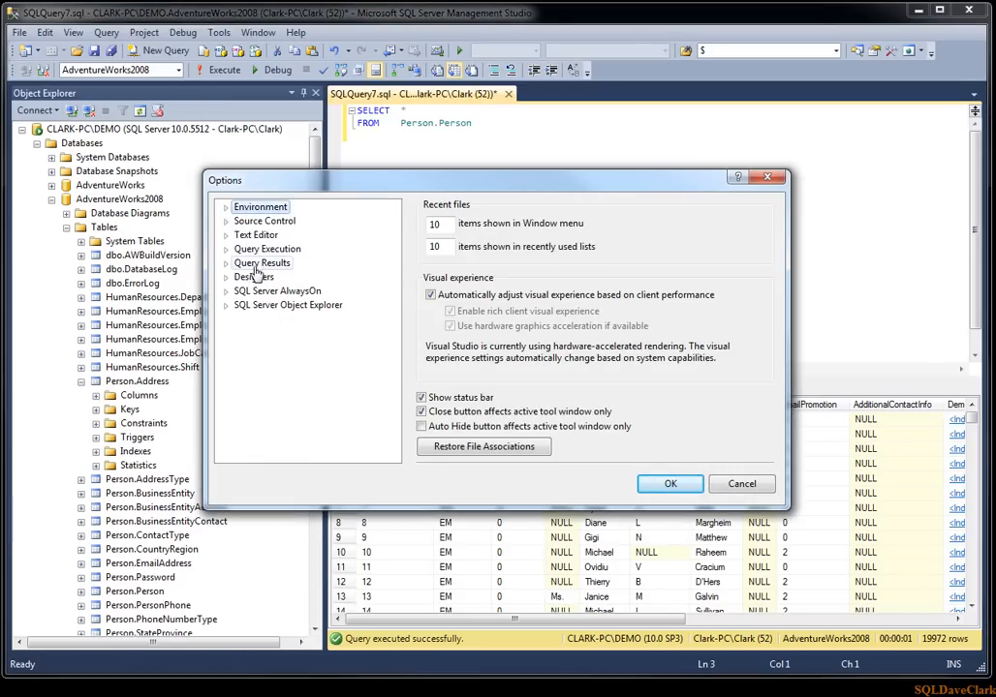
click(239, 263)
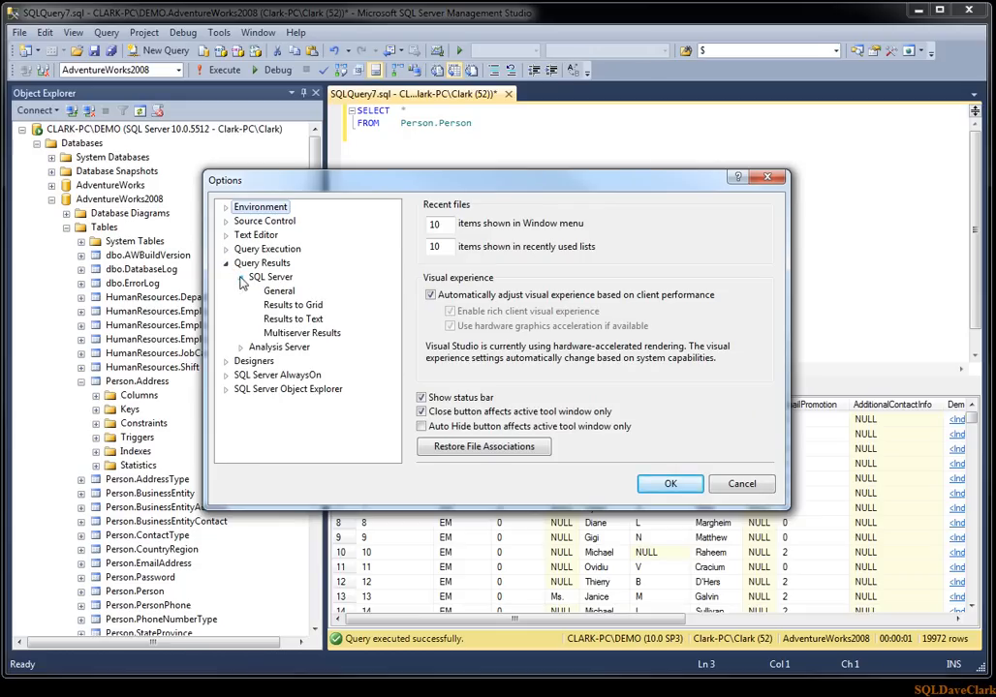
click(293, 305)
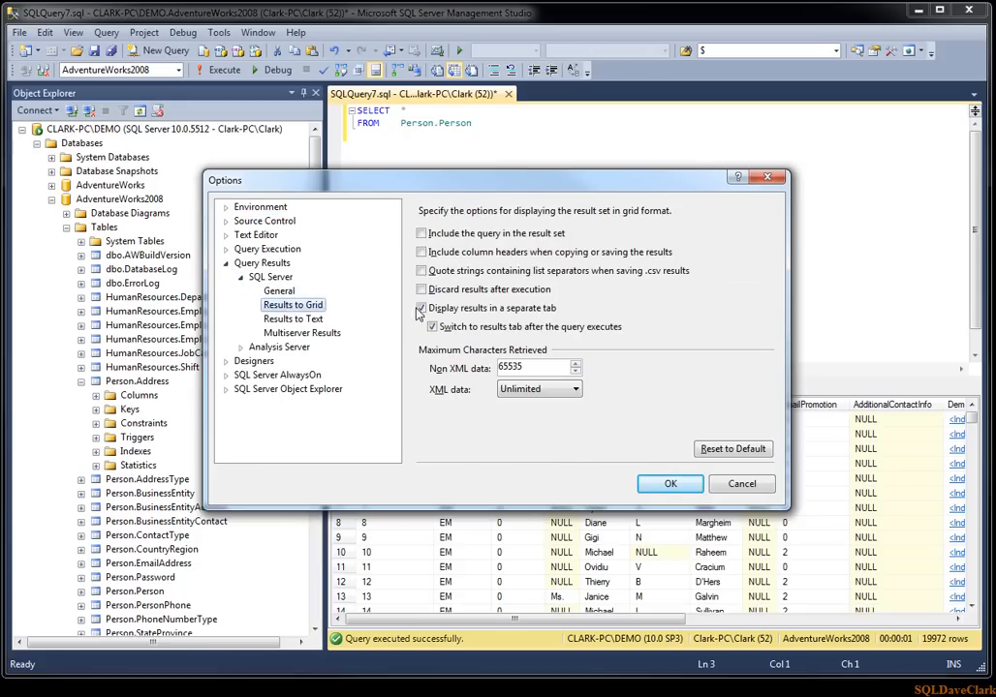
click(420, 308)
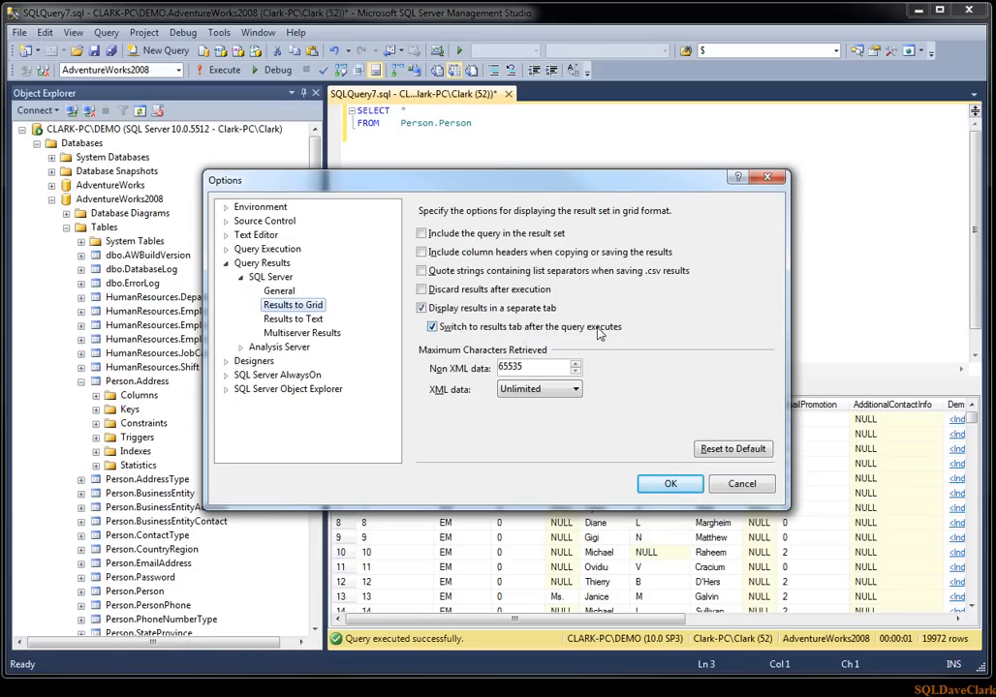
mouse_move(311, 320)
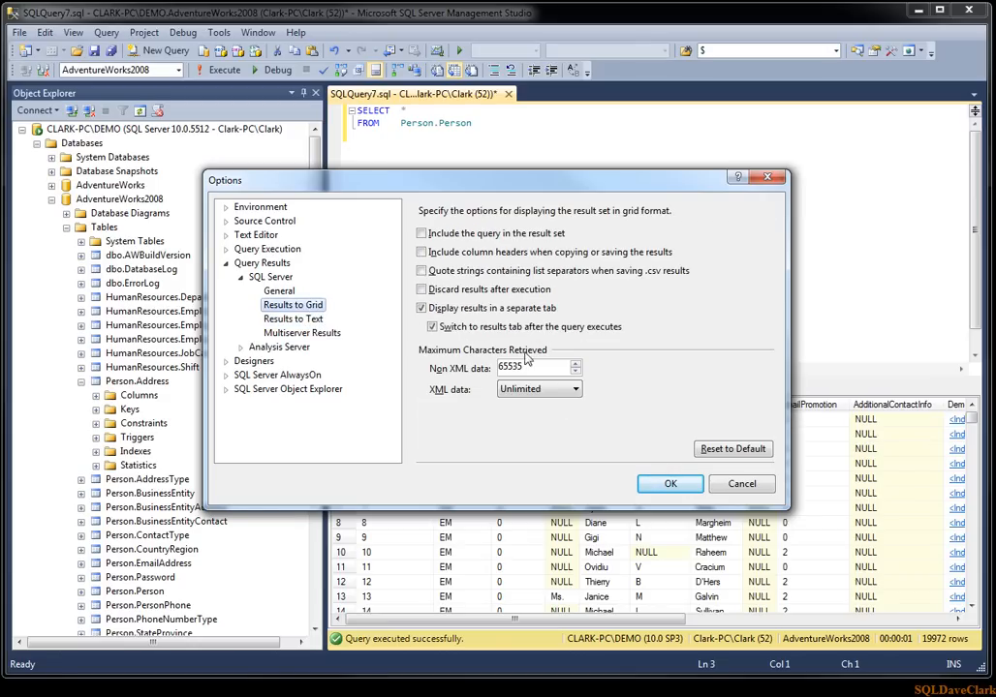
mouse_move(669, 483)
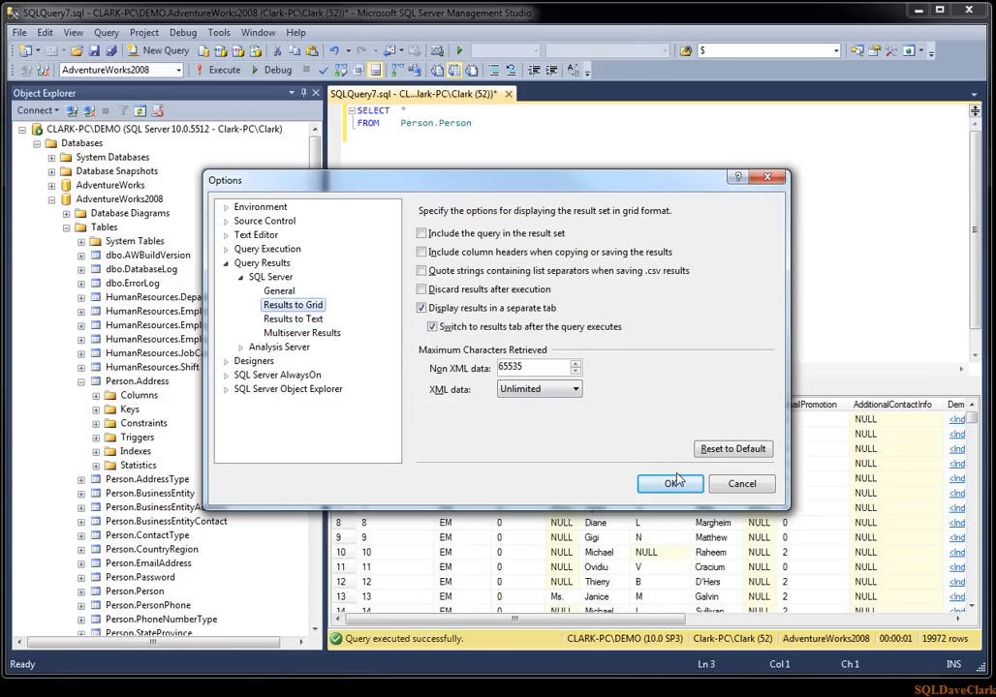
- Confirm the options, then run the Person.Person SELECT in a new query window and view its 19,972 rows
click(671, 483)
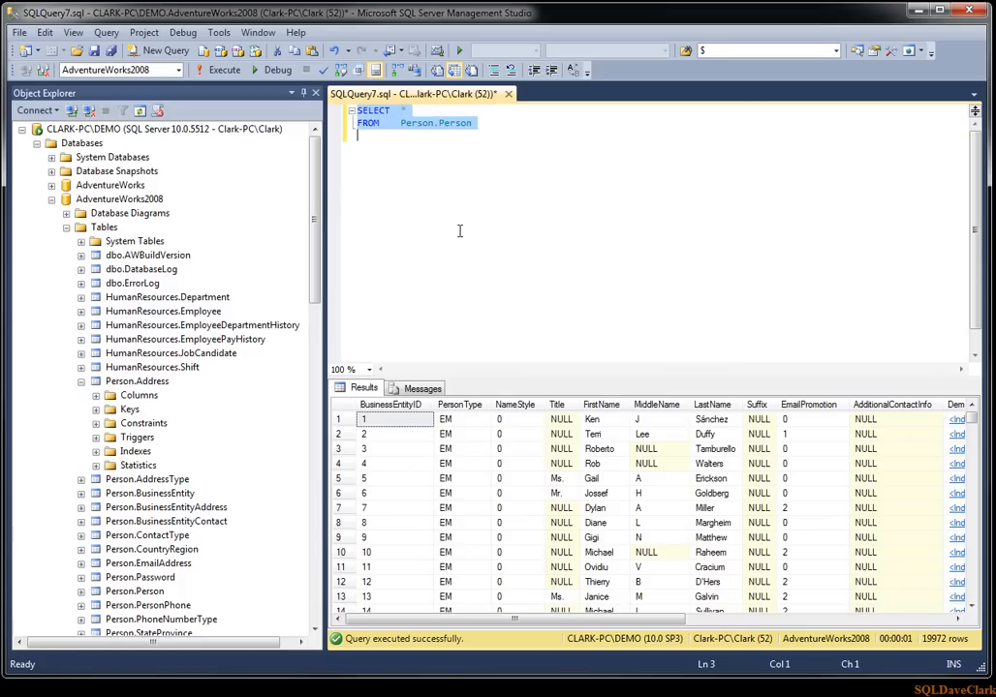
click(158, 49)
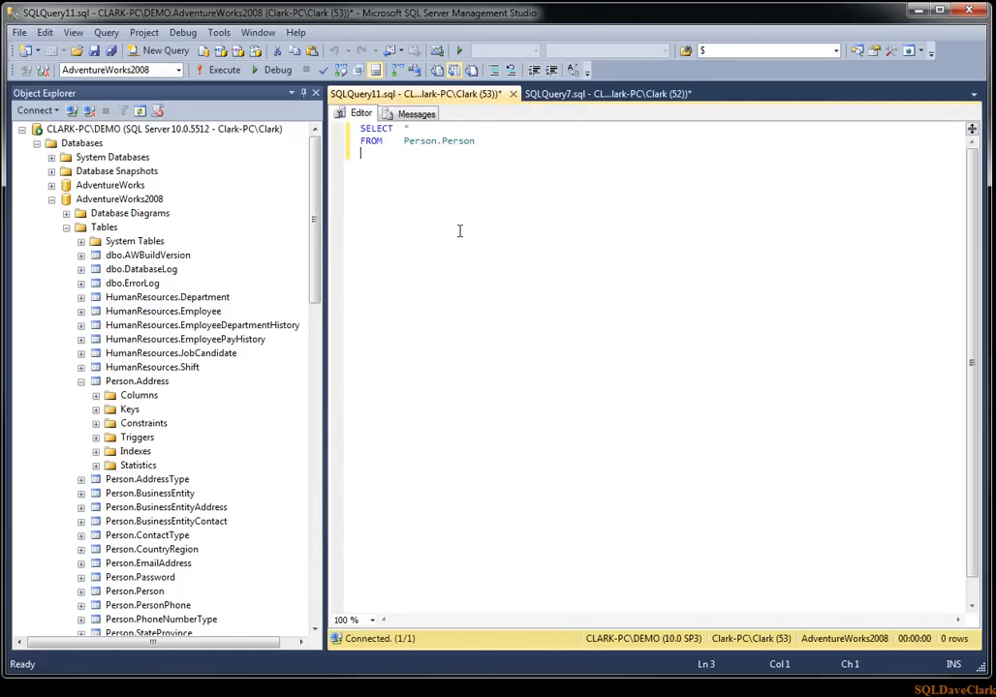
click(218, 71)
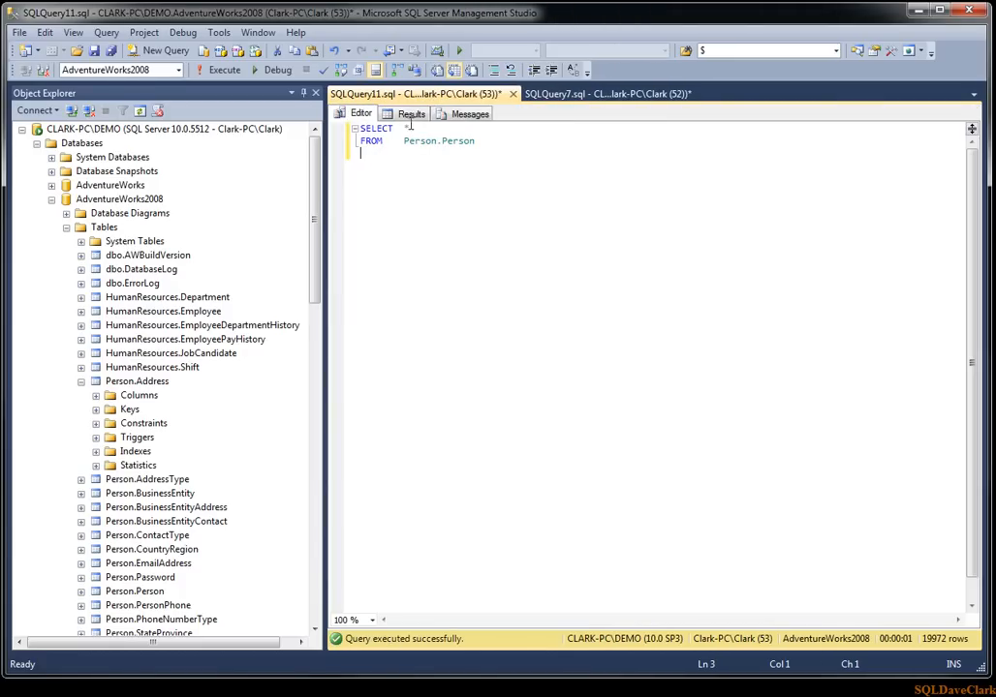
click(224, 71)
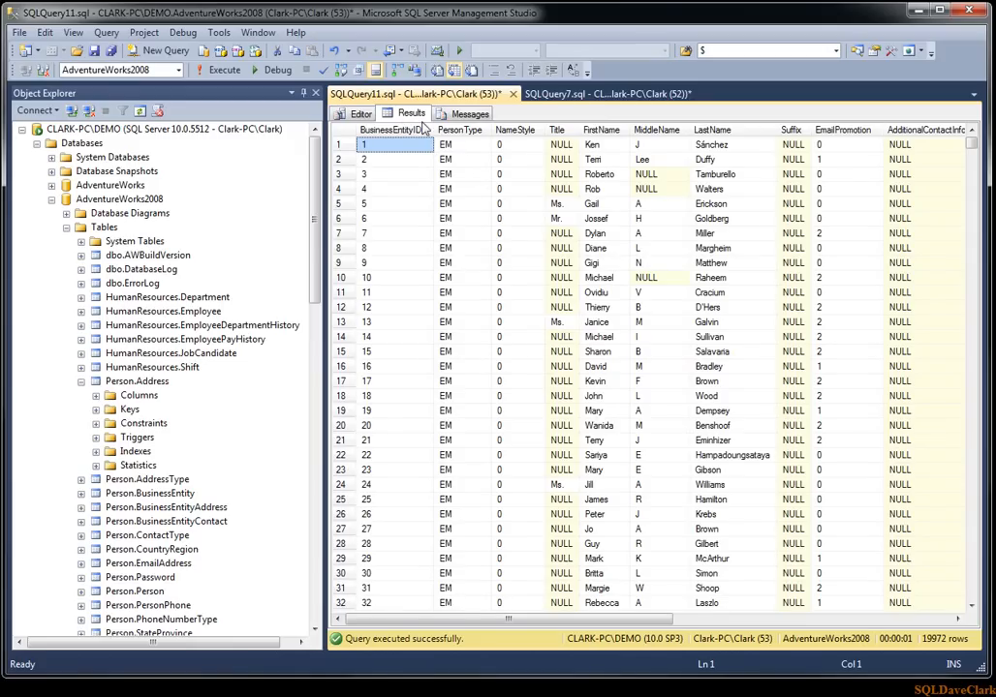
mouse_move(599, 109)
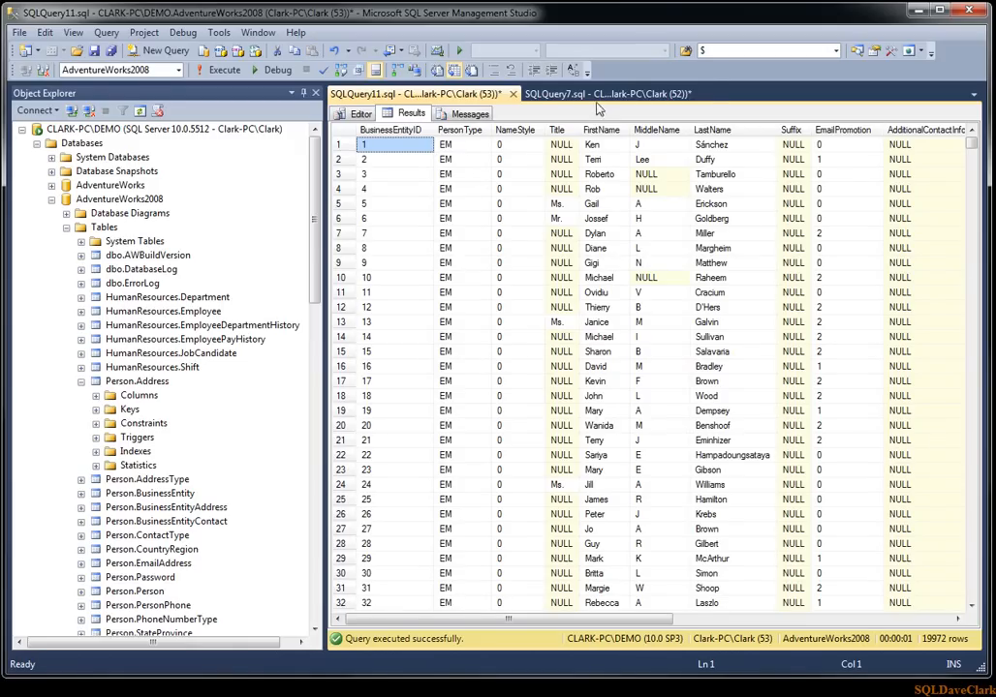
- Back in SQLQuery7, review the query's Results > Grid options and close the dialog
click(599, 93)
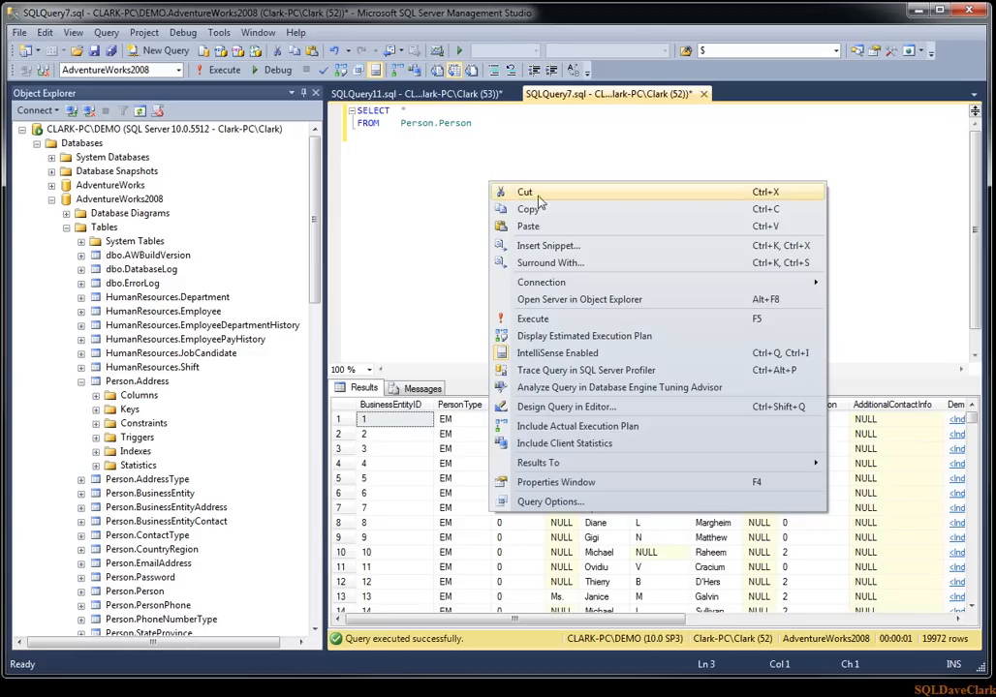
mouse_move(550, 502)
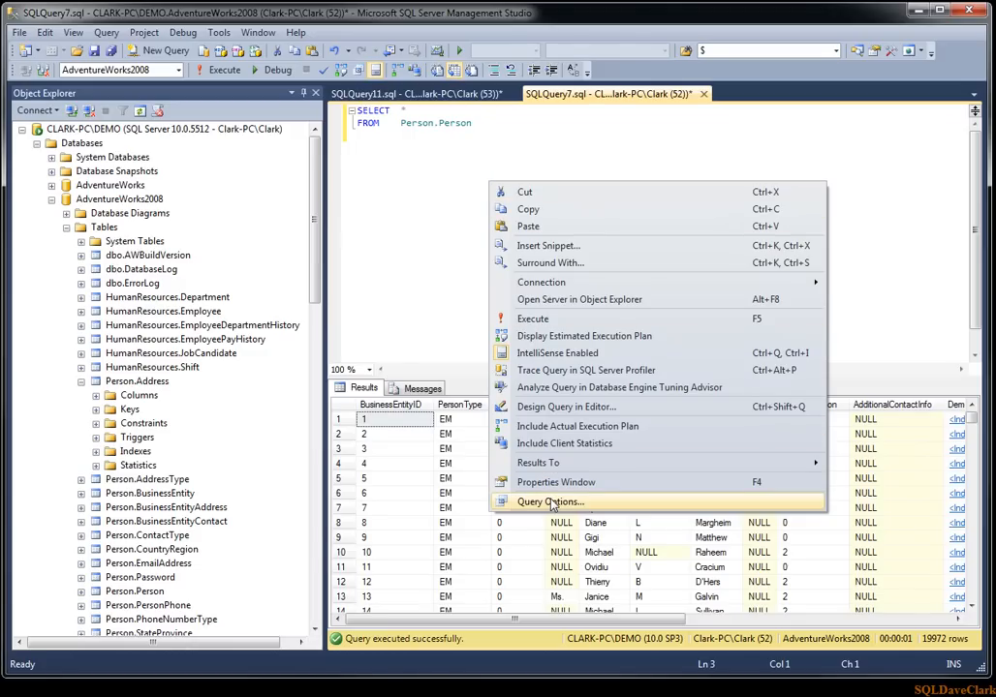
click(550, 502)
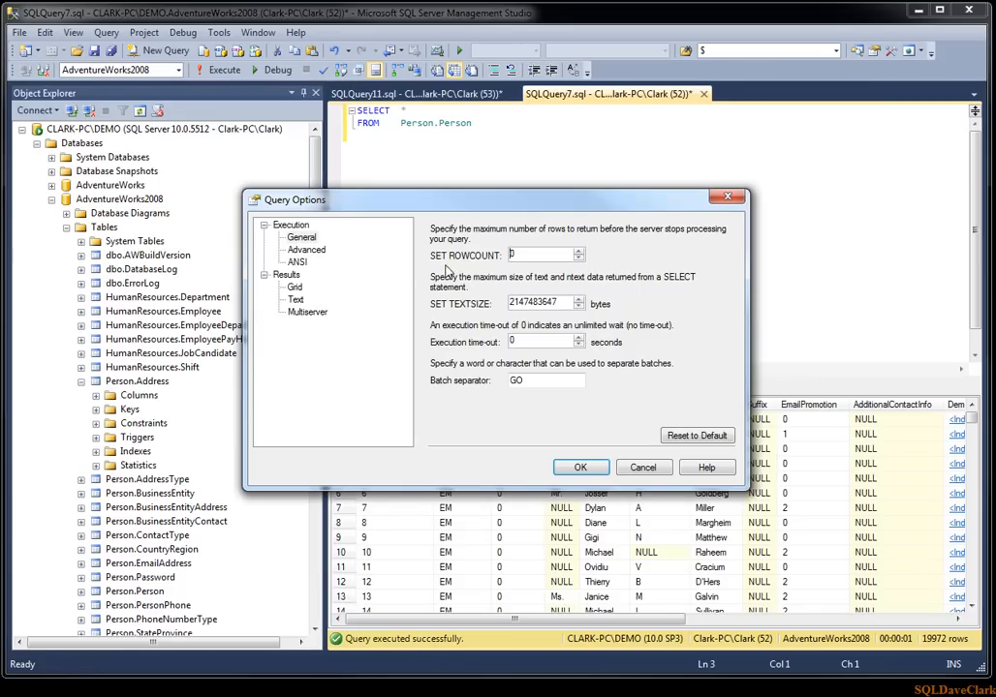
mouse_move(332, 255)
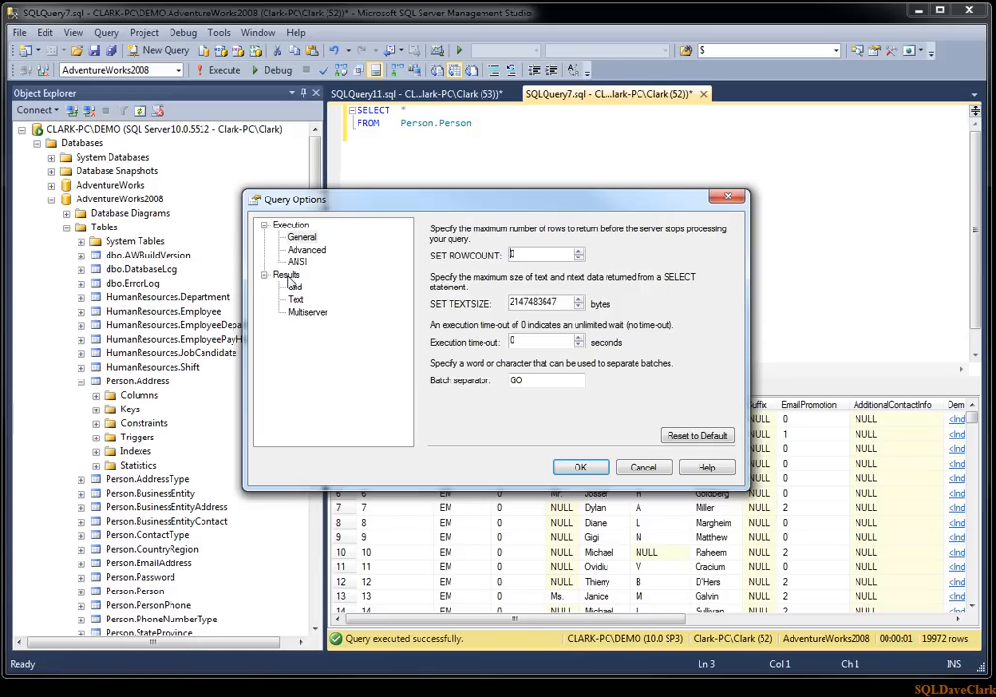
click(294, 286)
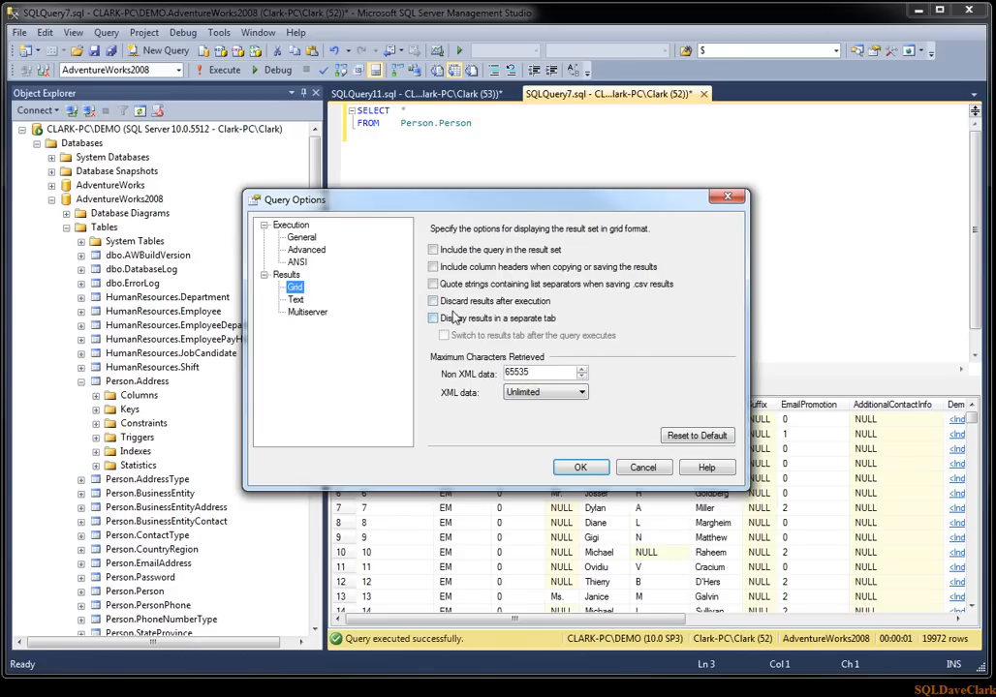
click(433, 317)
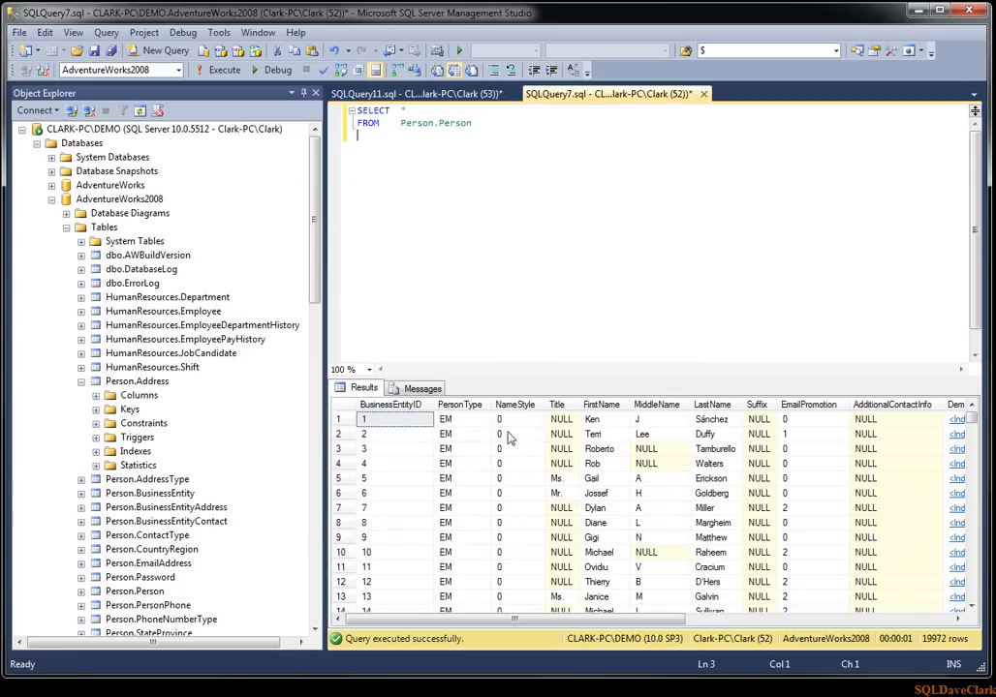
mouse_move(644, 443)
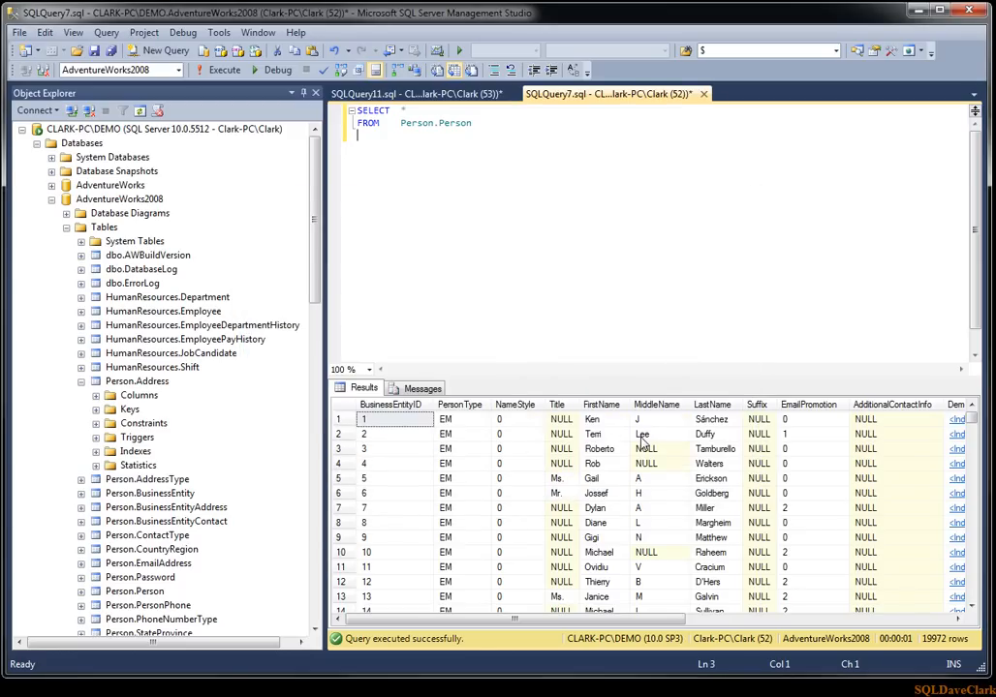
click(417, 93)
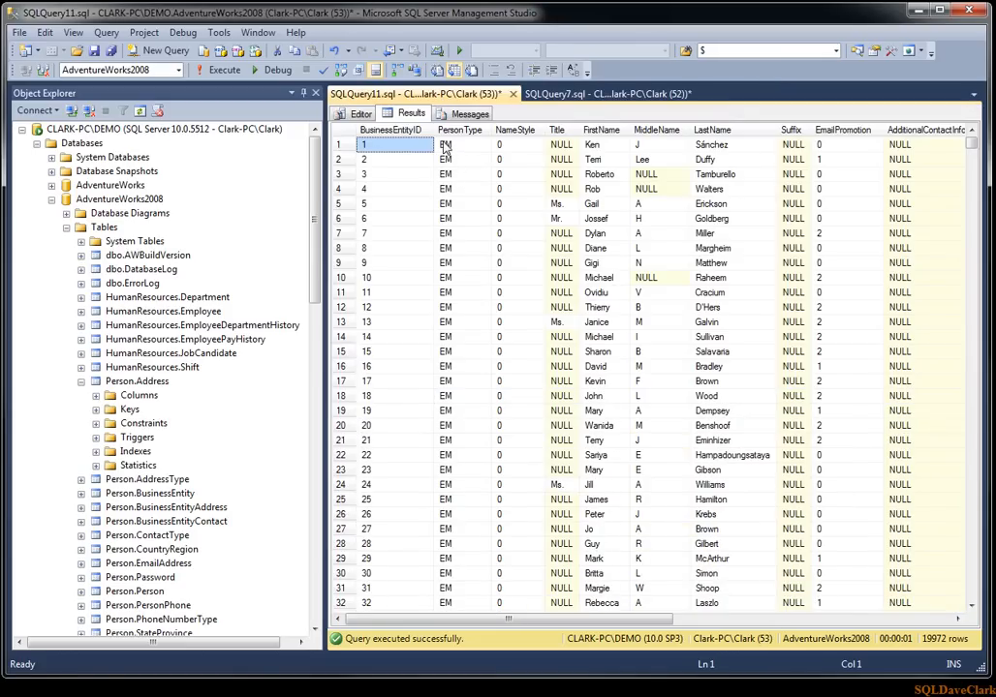
mouse_move(514, 360)
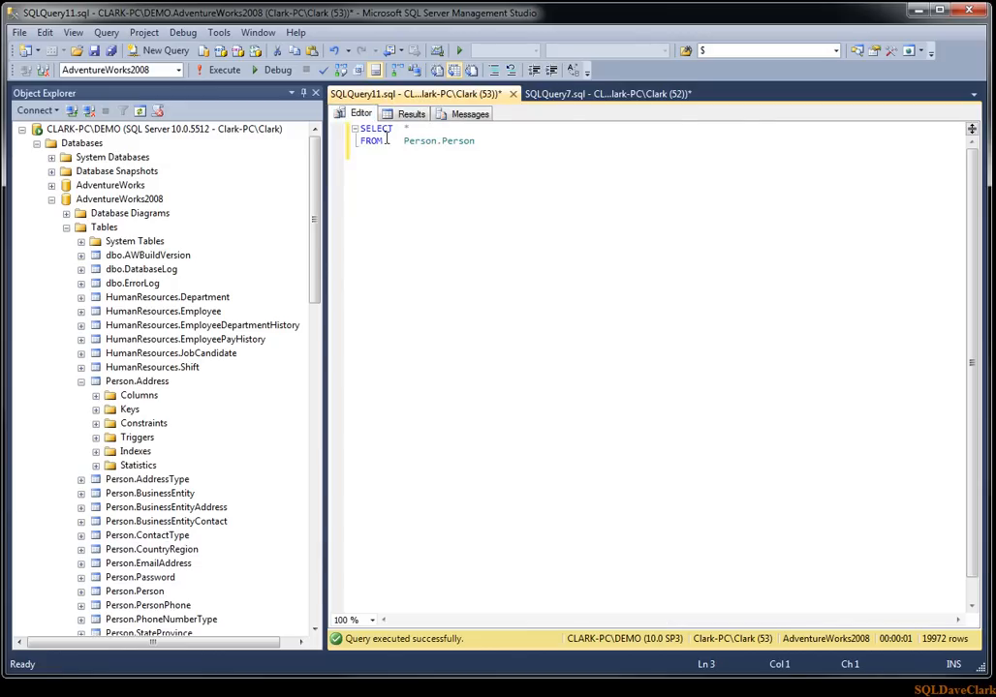
click(600, 93)
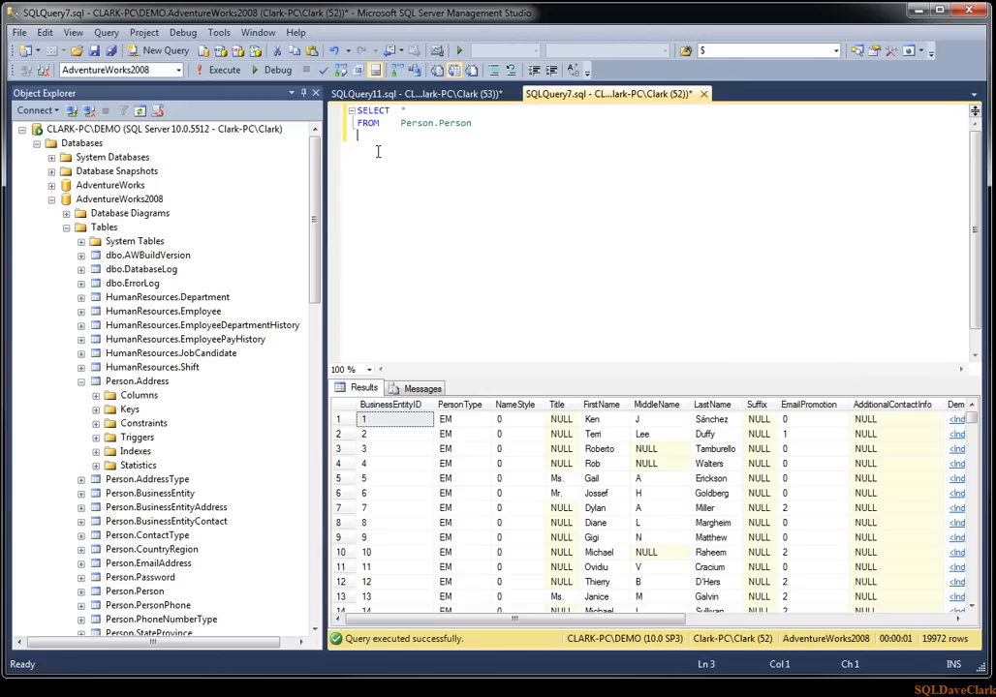
mouse_move(424, 438)
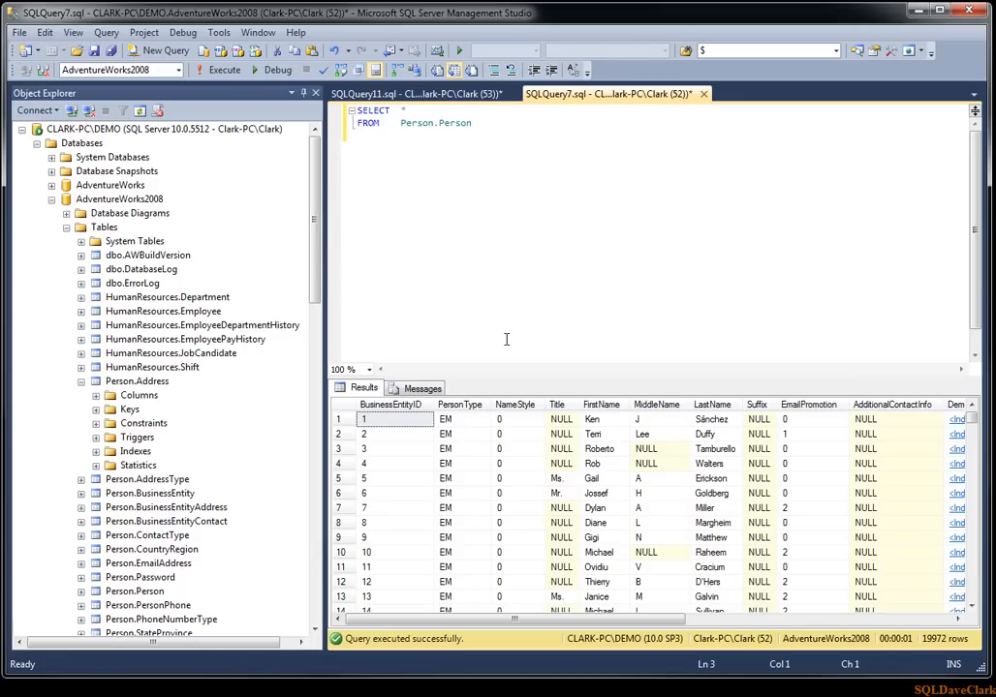
mouse_move(501, 356)
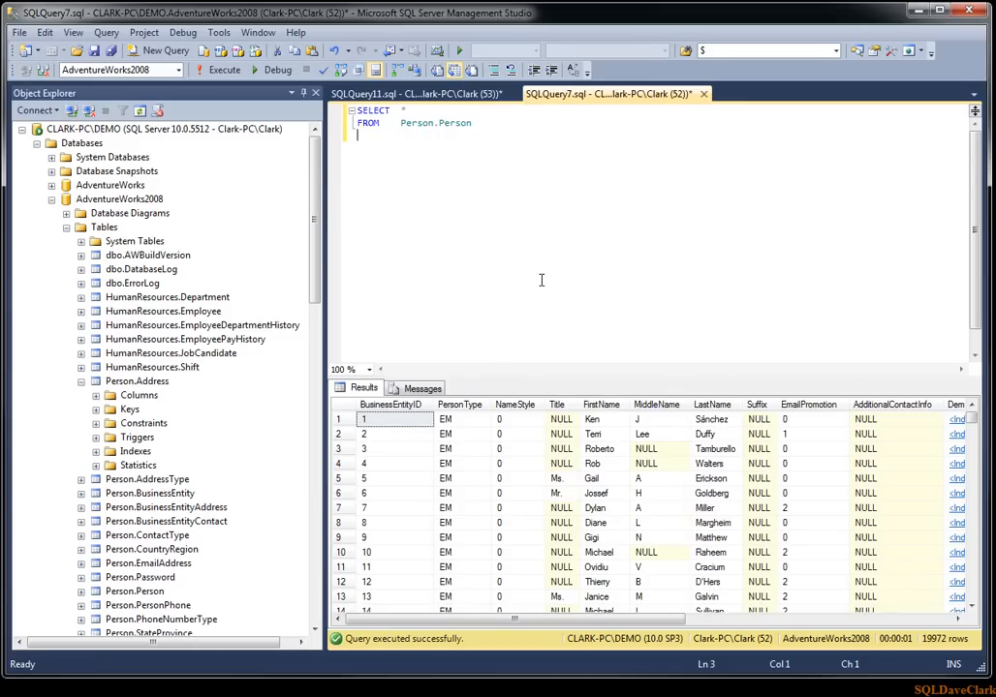
mouse_move(530, 270)
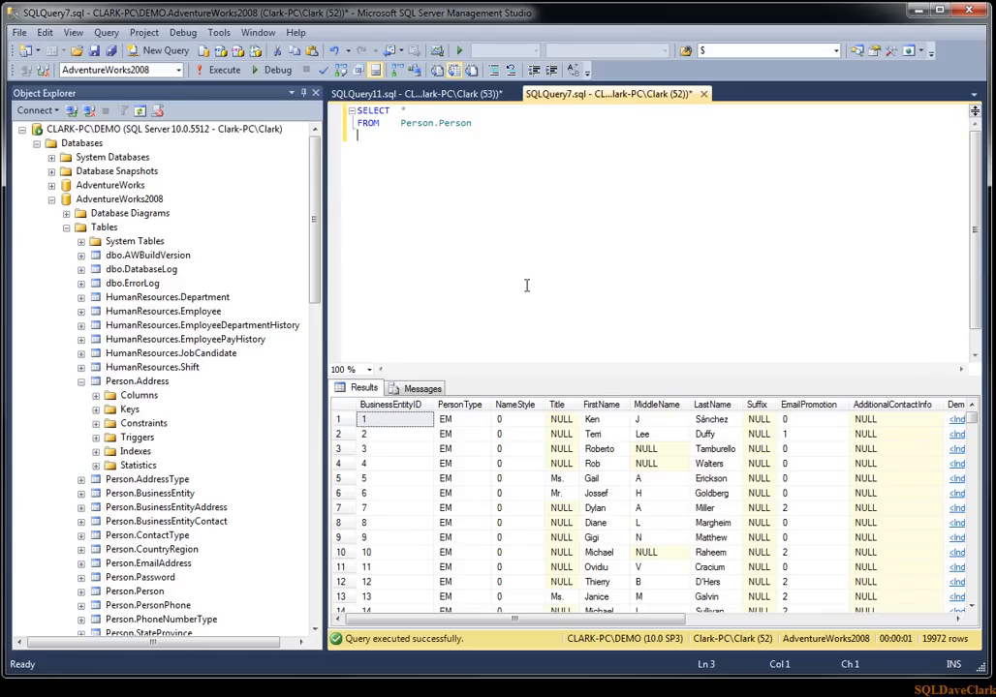
mouse_move(463, 183)
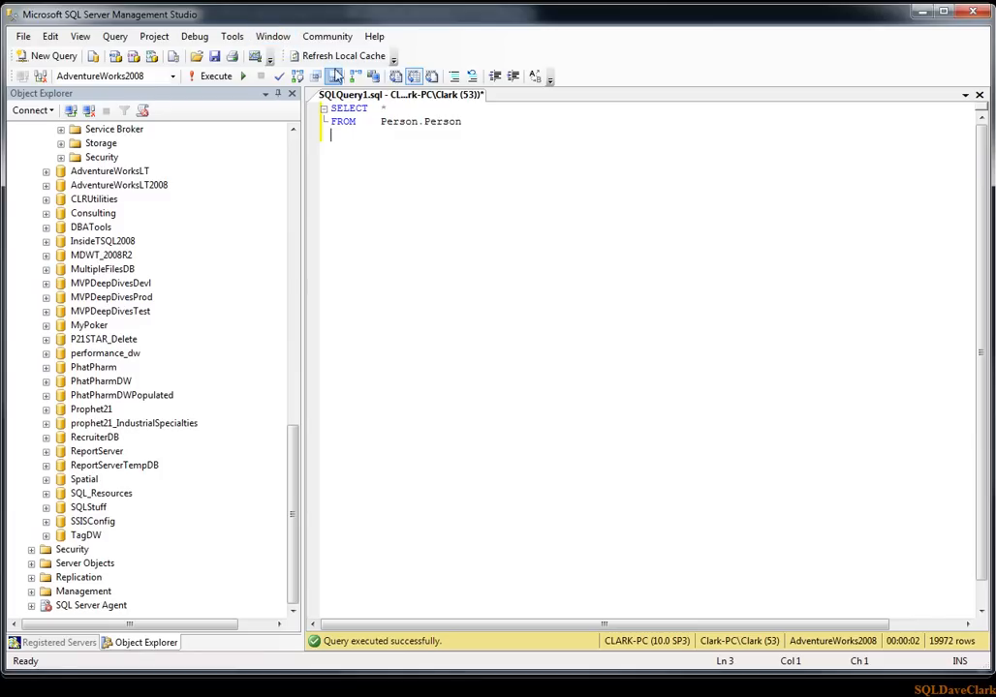
click(272, 36)
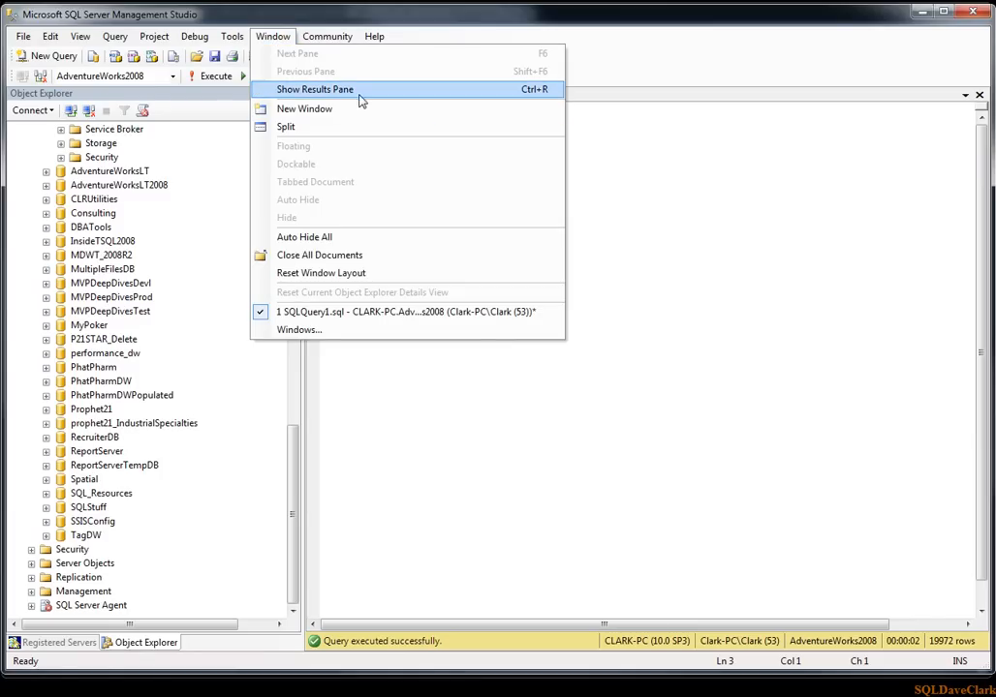
click(315, 89)
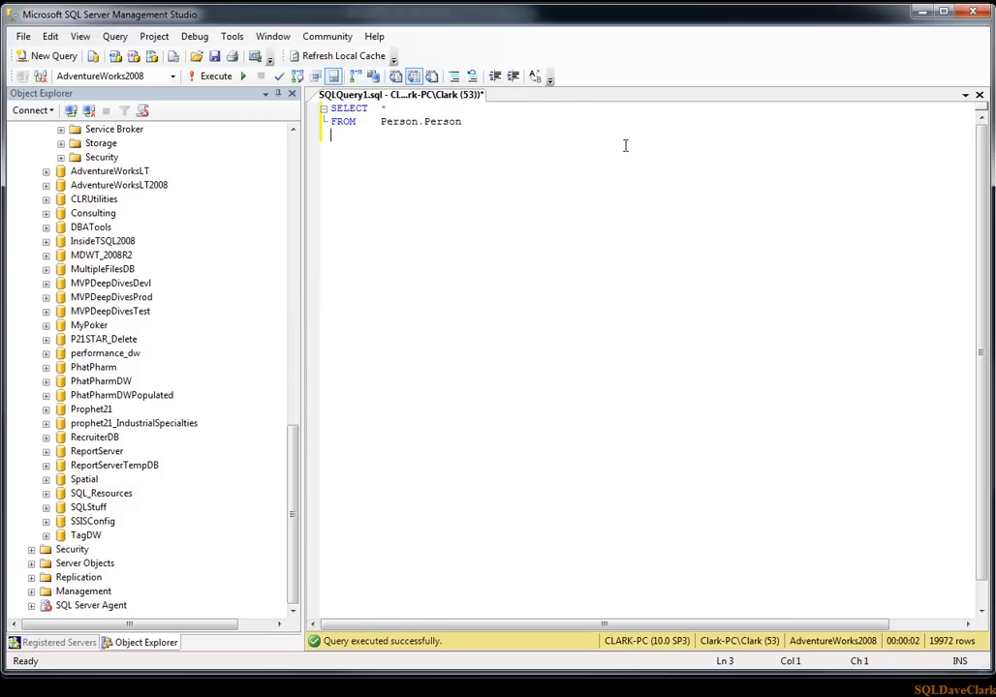
click(215, 75)
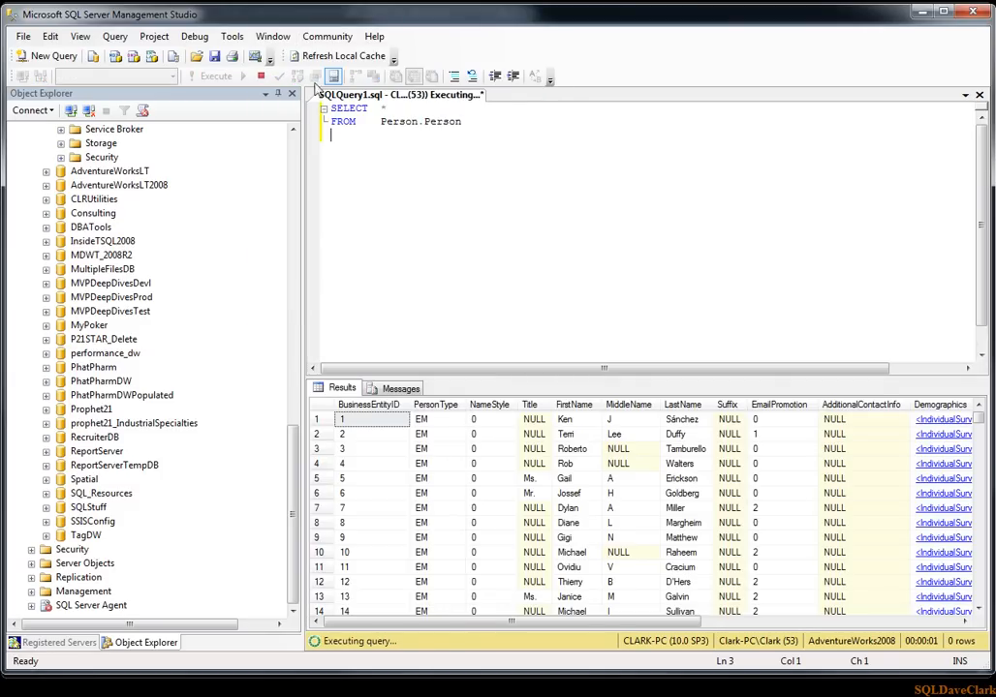
click(272, 35)
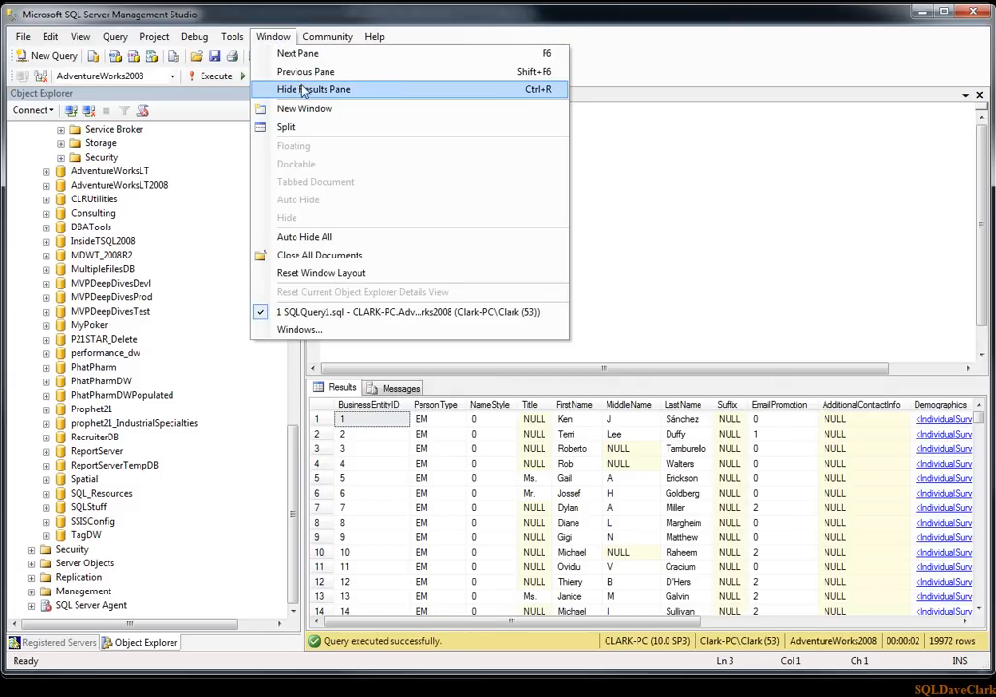
click(312, 89)
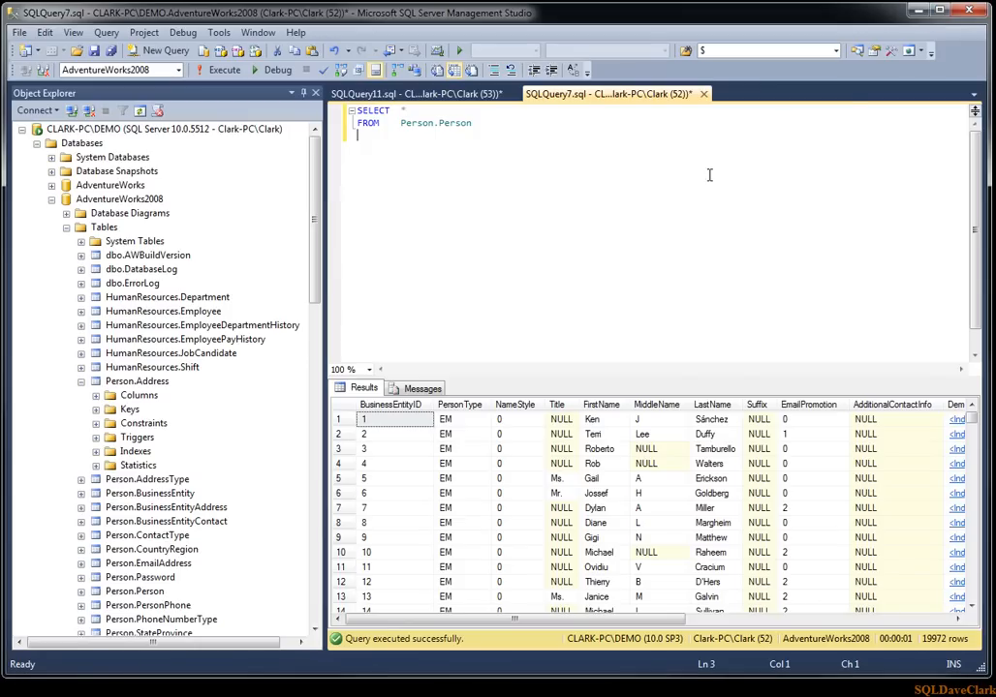
mouse_move(514, 209)
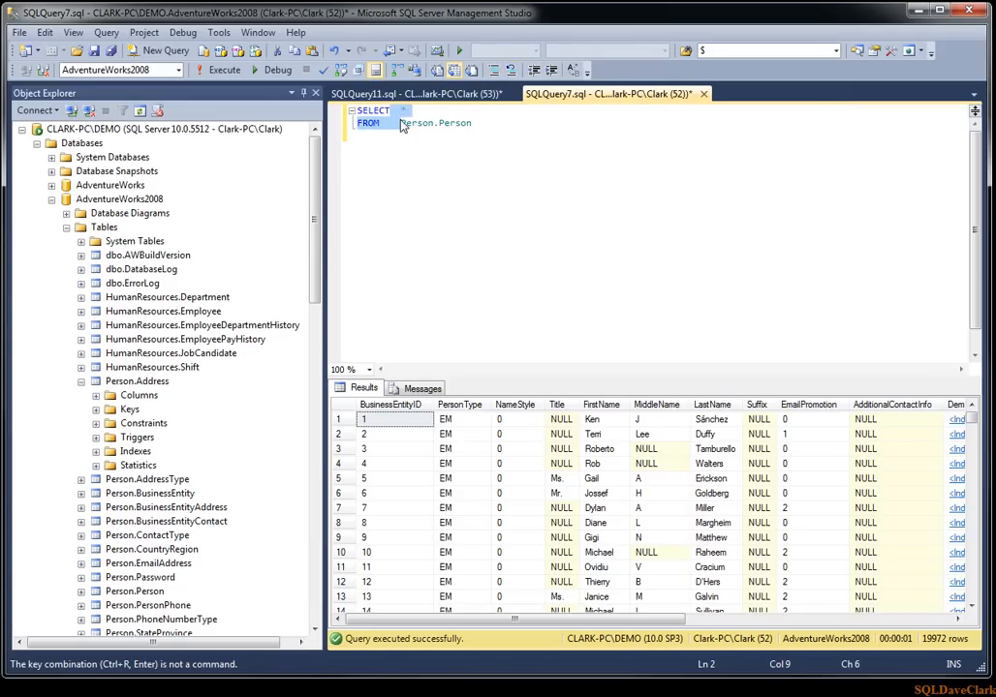
key(ctrl+k)
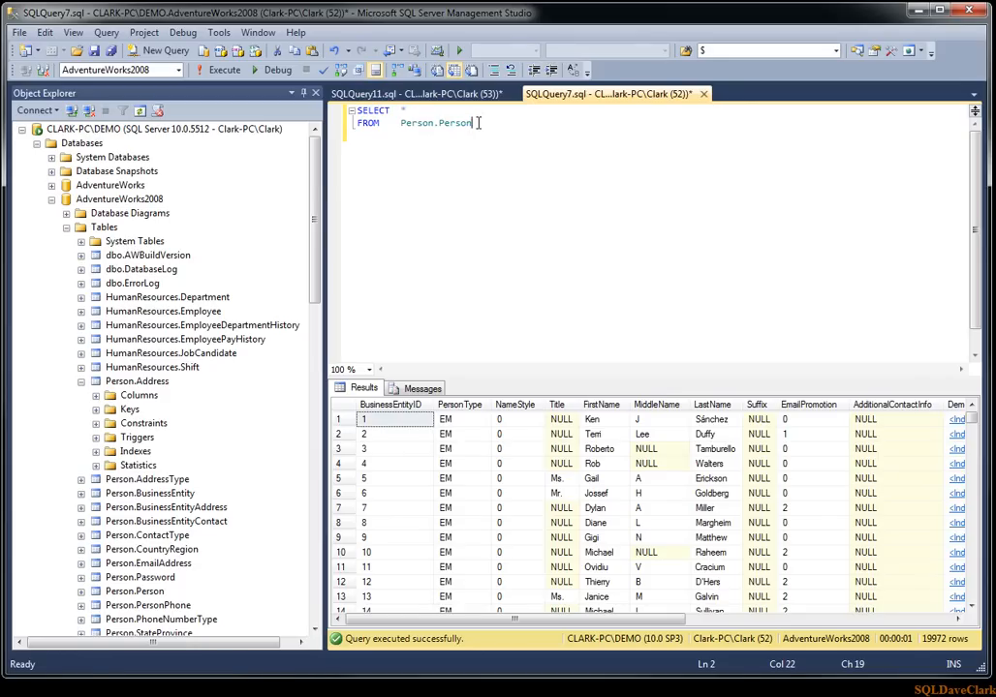
mouse_move(489, 139)
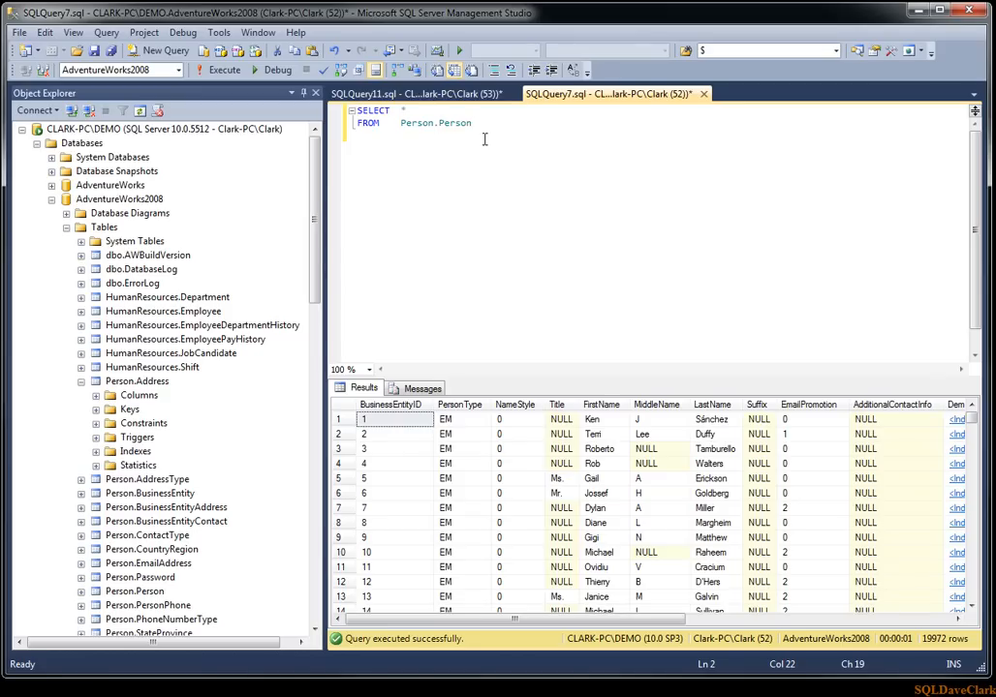
mouse_move(487, 134)
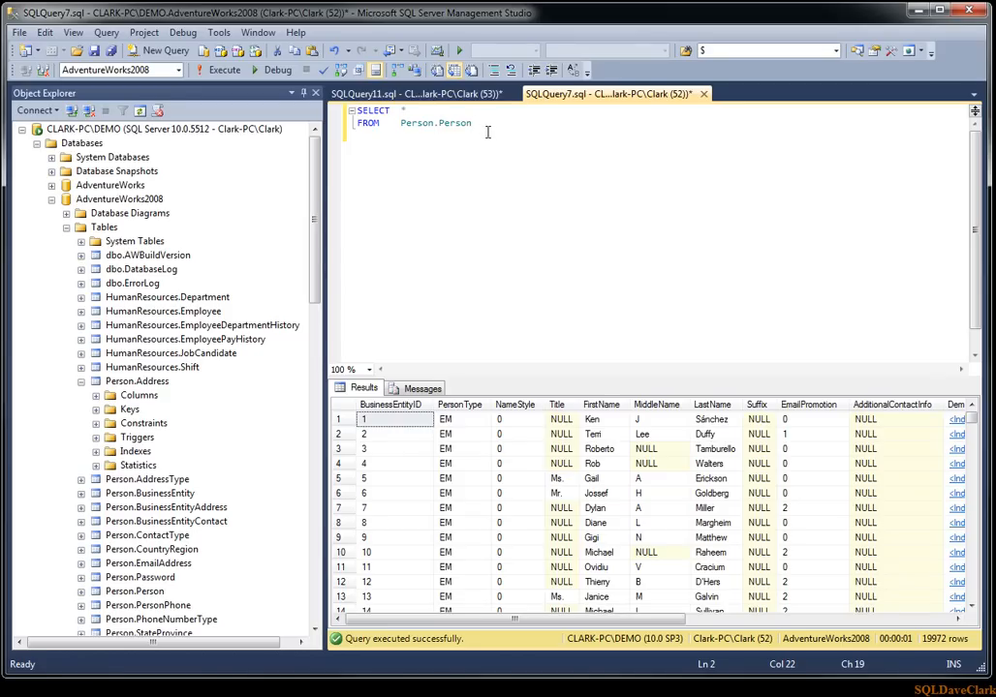
click(257, 32)
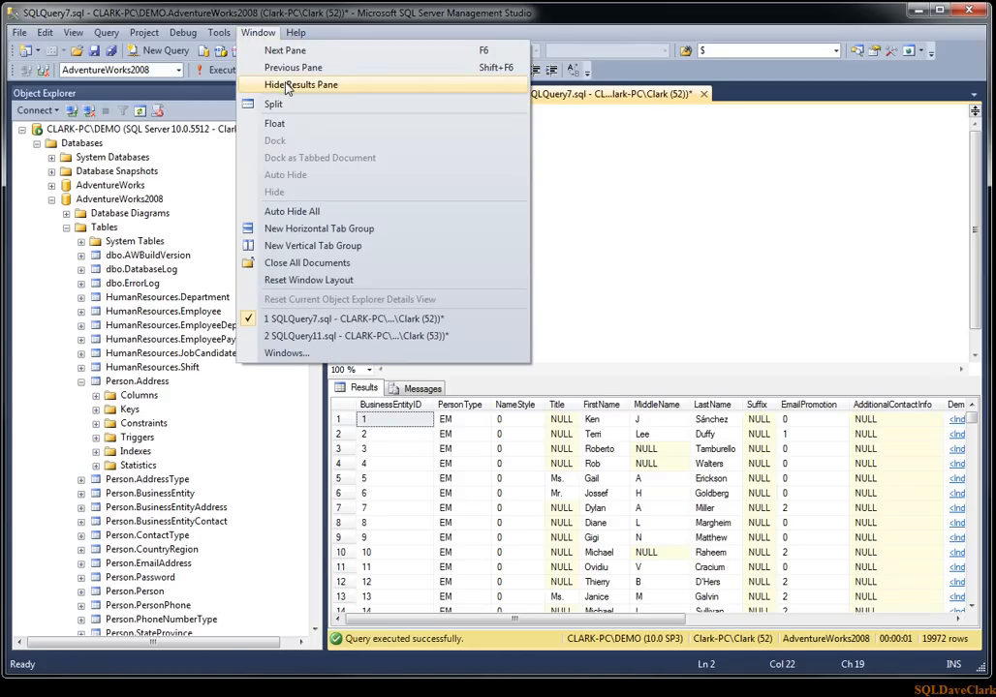
click(301, 84)
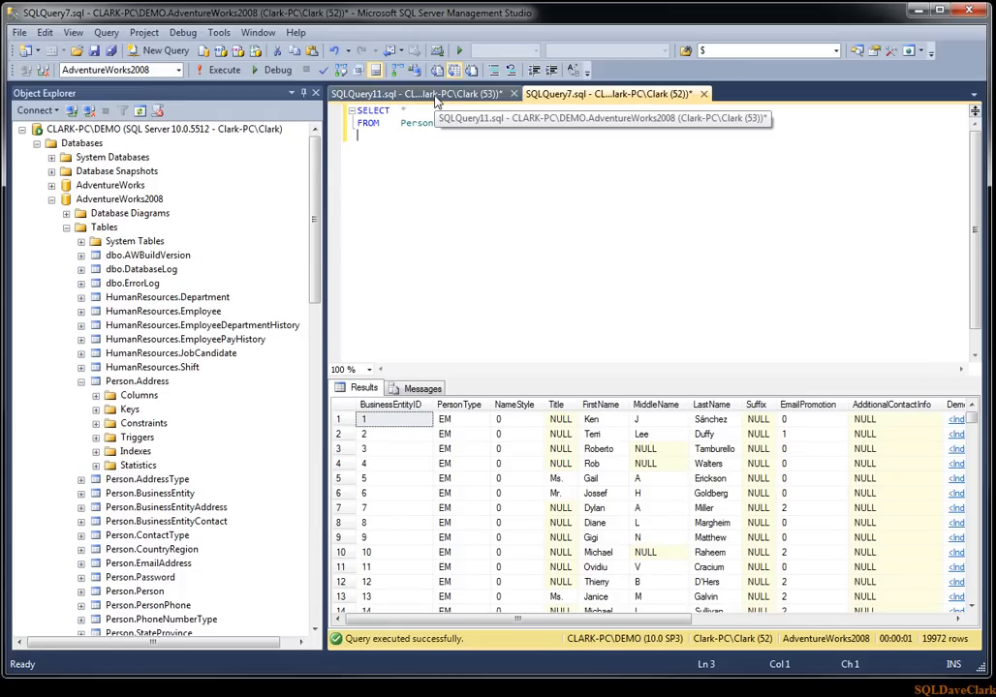
mouse_move(445, 97)
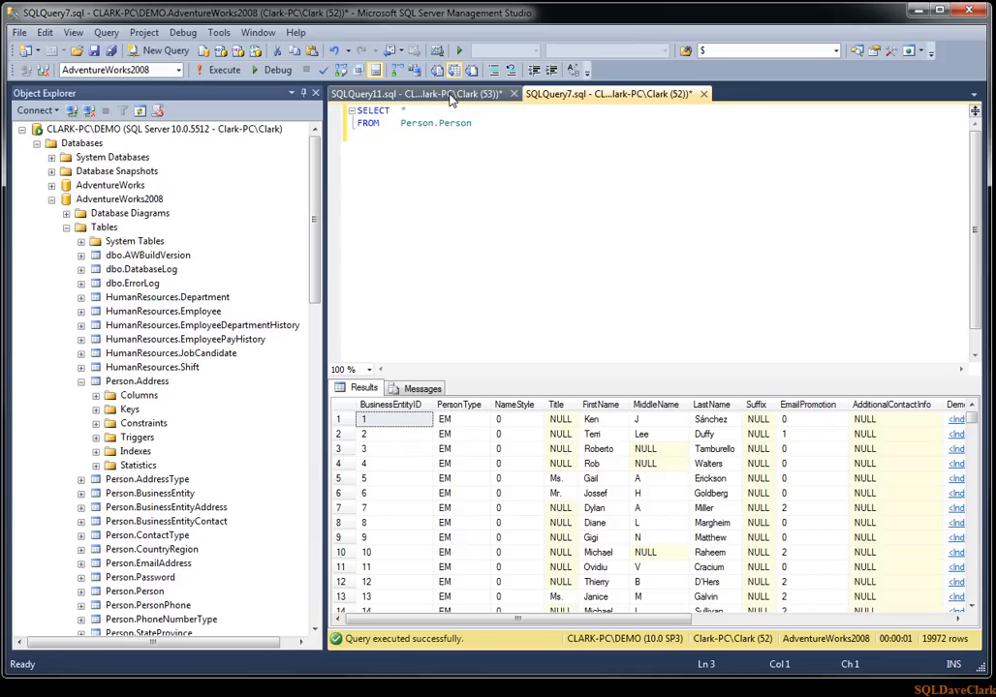
- Switch to SQLQuery11.sql and view its Results, Messages and Editor tabs in turn
click(416, 93)
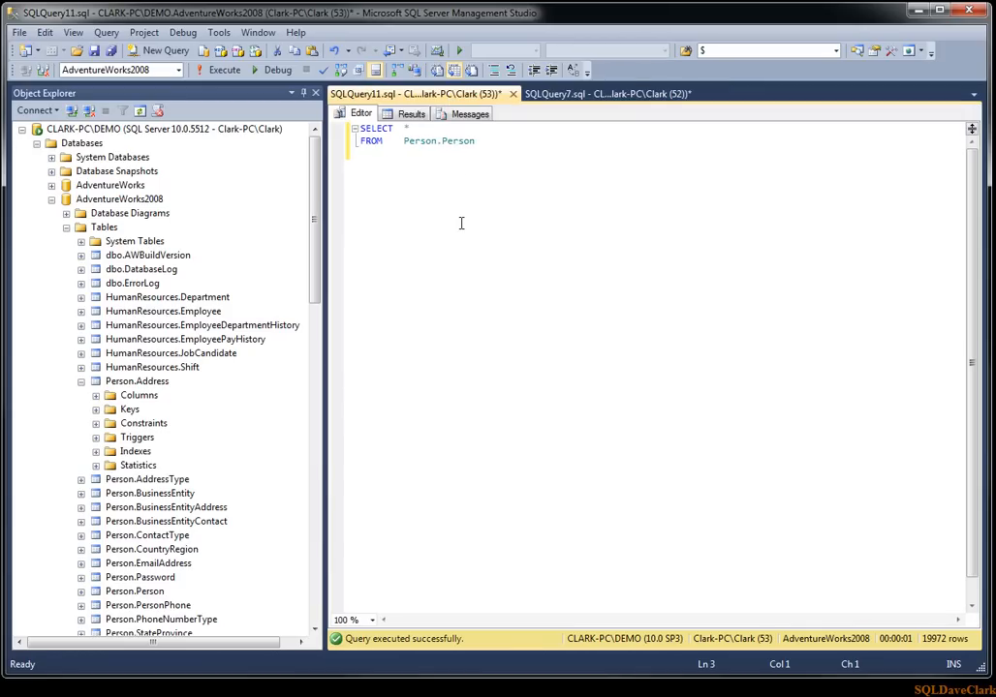
mouse_move(424, 177)
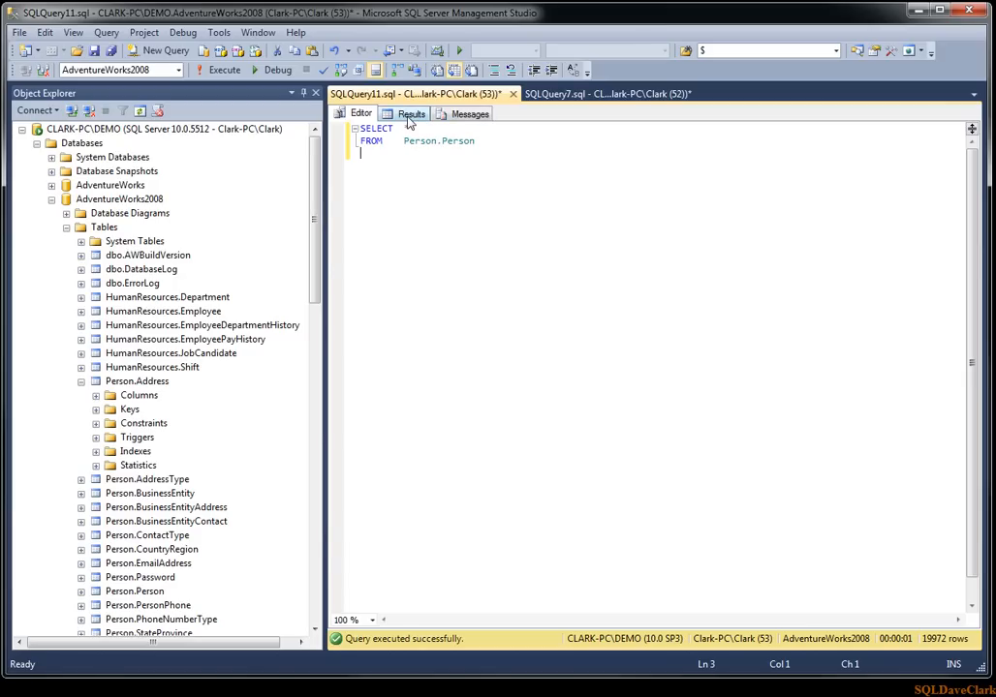
click(220, 70)
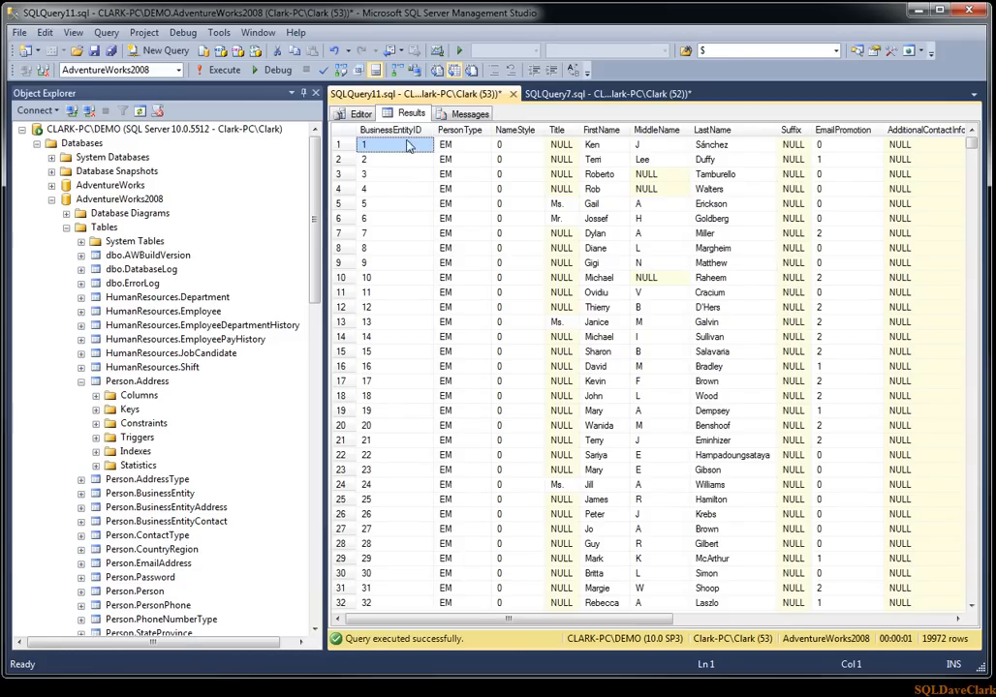
mouse_move(393, 129)
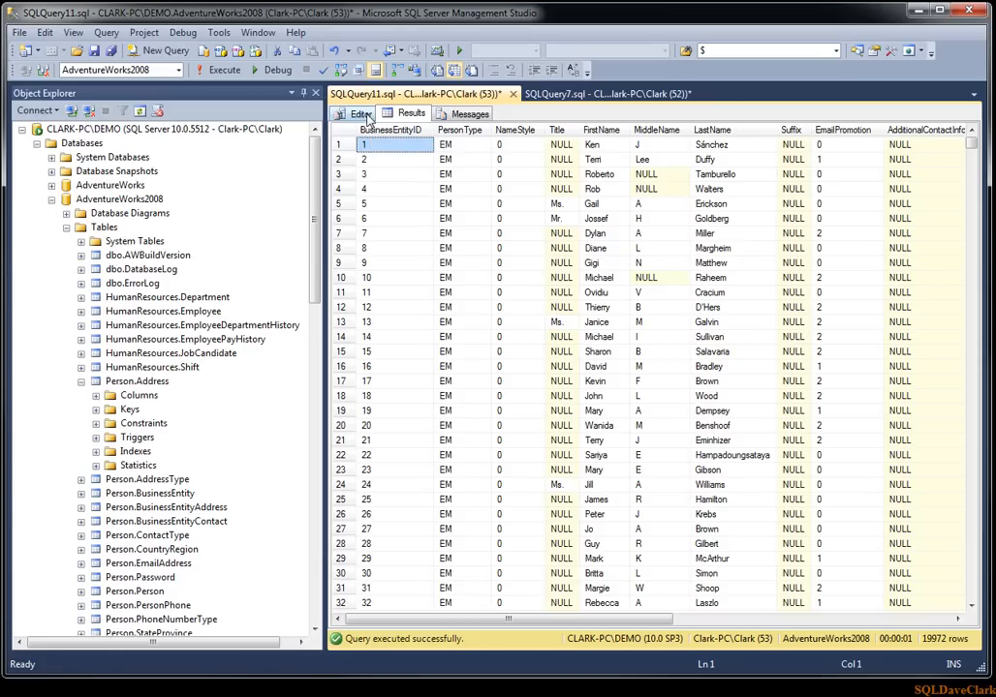
click(357, 114)
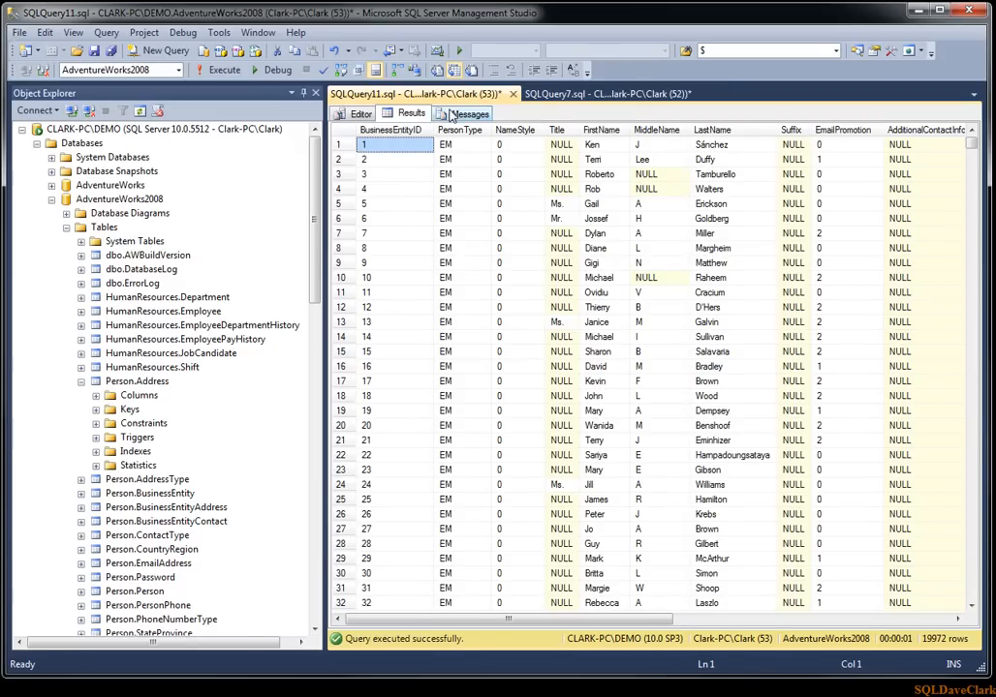
click(468, 112)
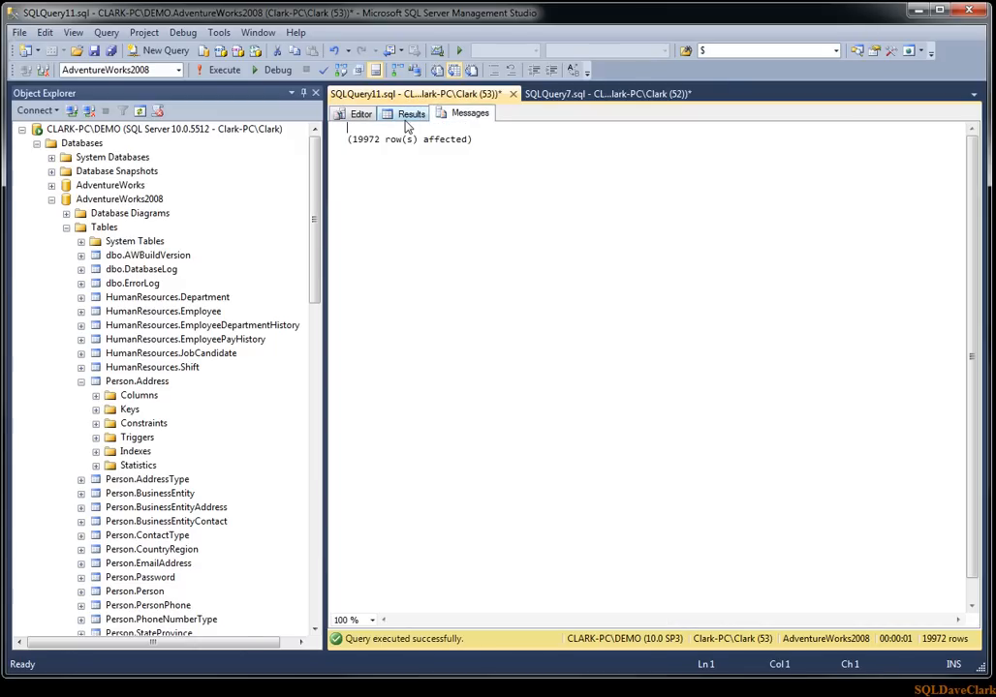
click(355, 113)
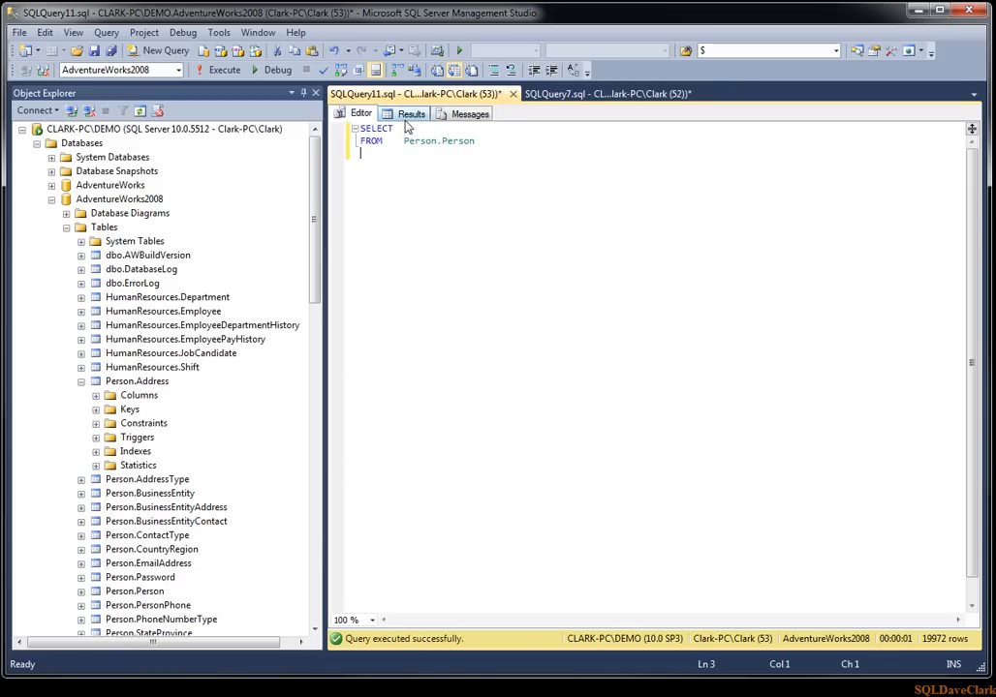
click(219, 69)
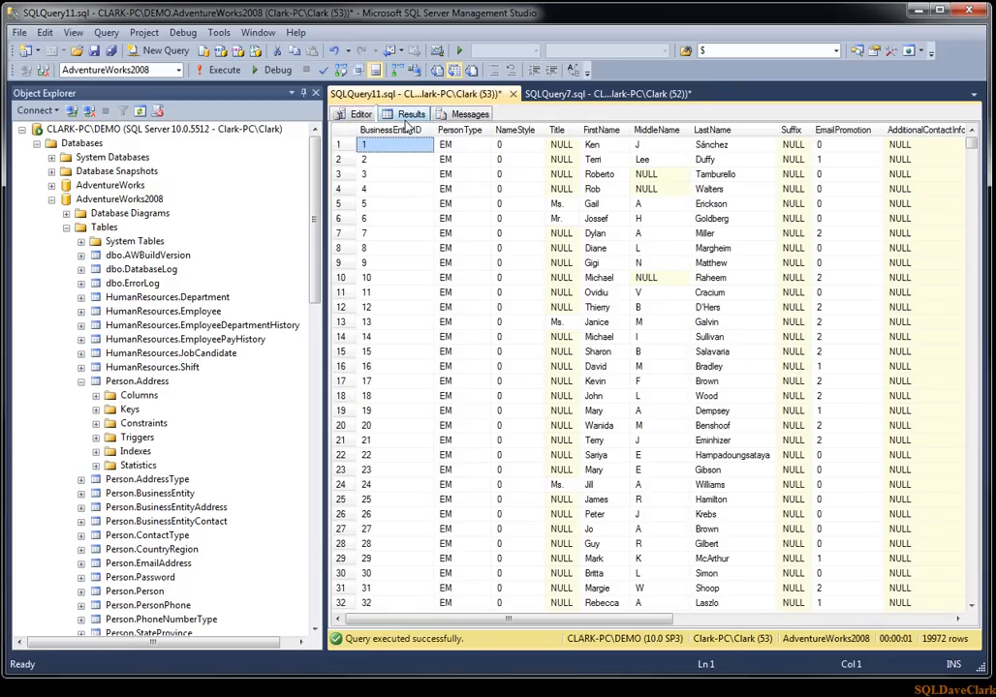
click(361, 113)
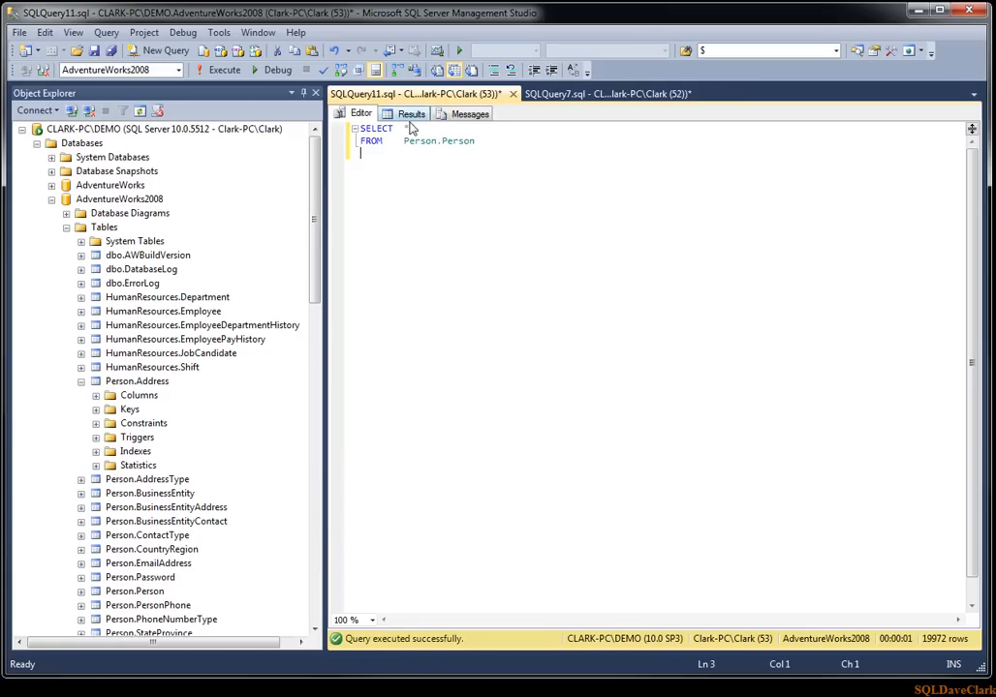
- Add 'select * from Person.Person' below the first query, run both, and return to the editor
text(select)
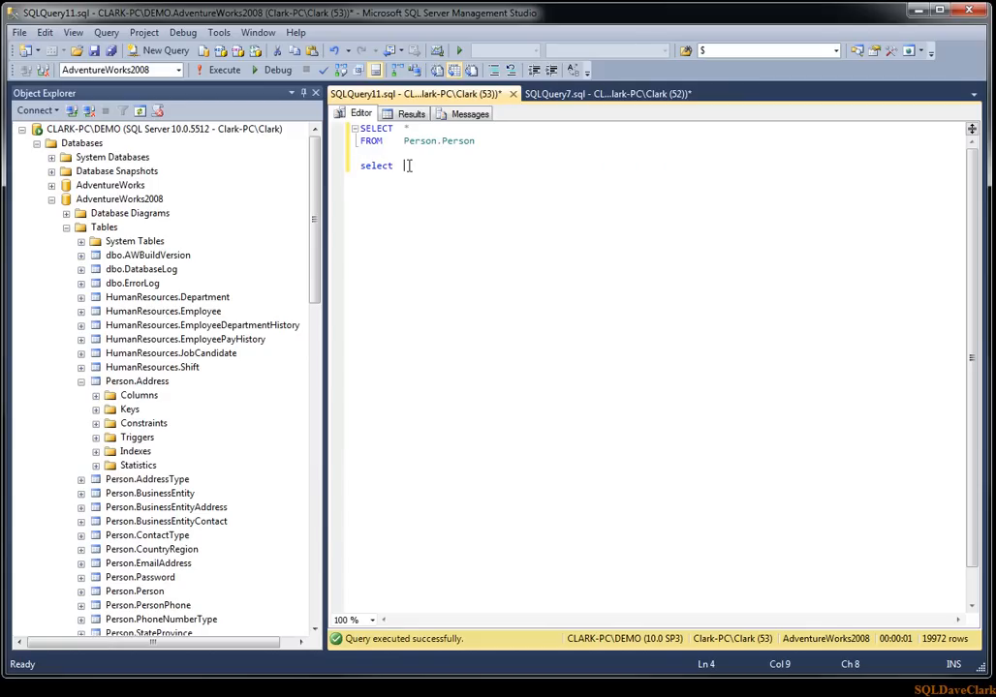
text(f)
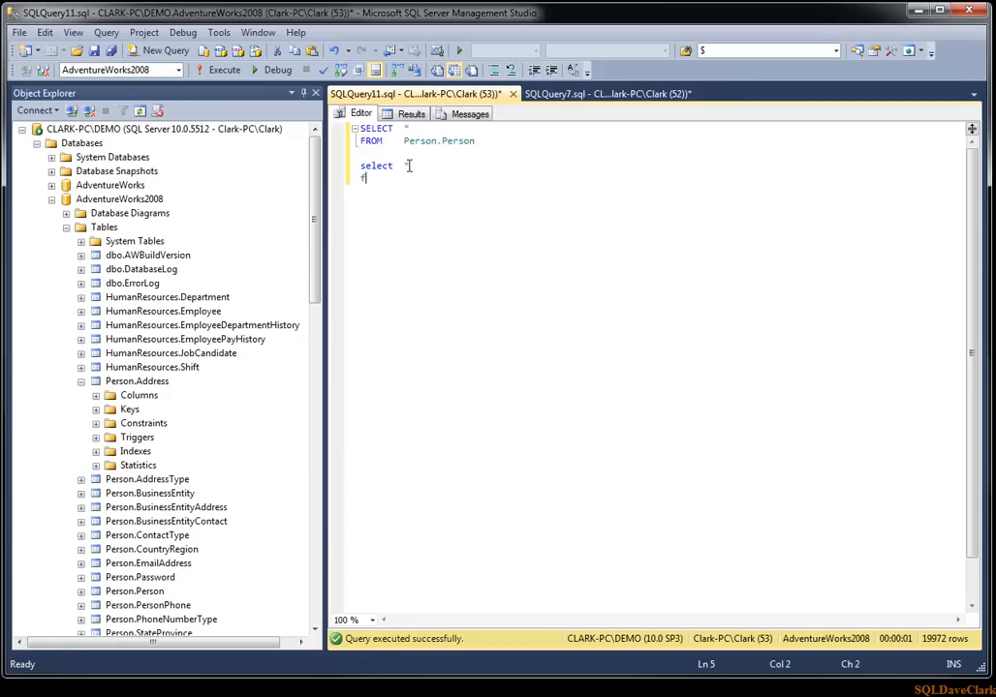
text(from Person)
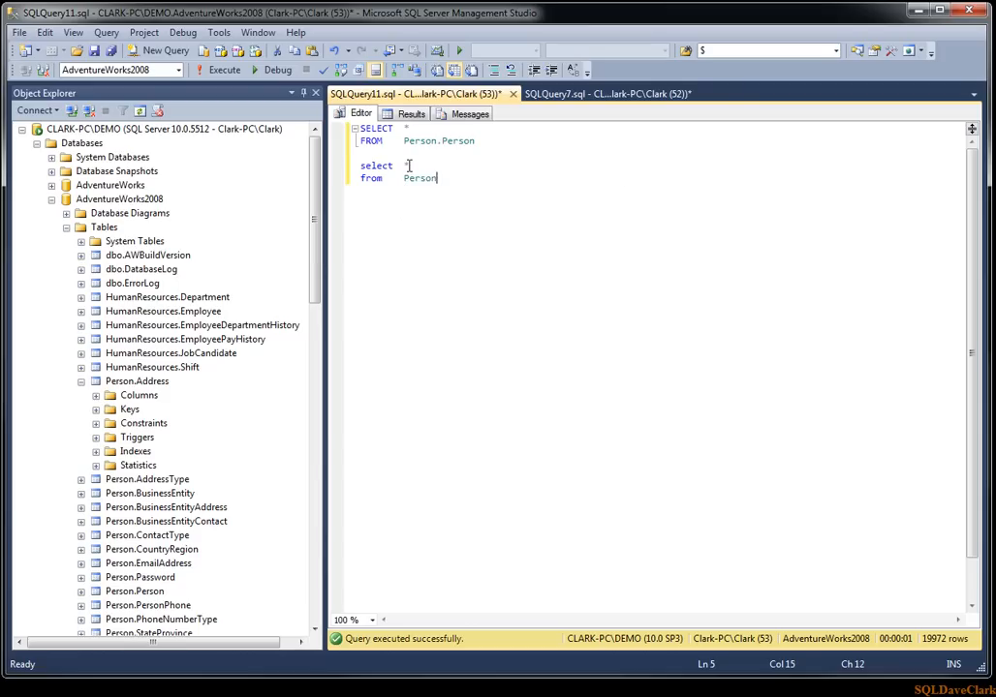
text(.Person)
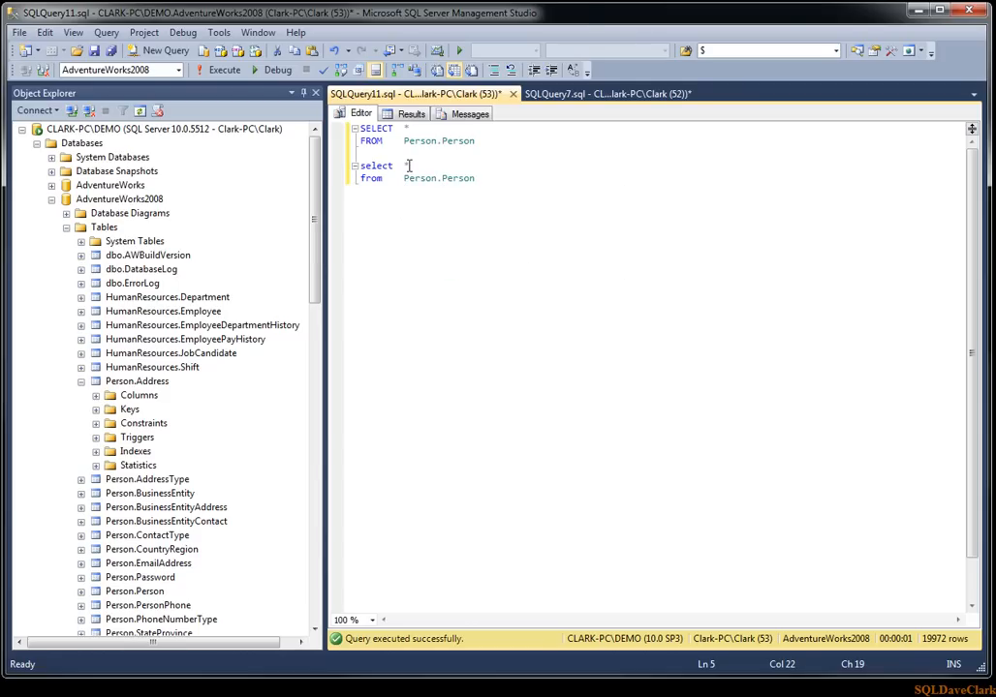
click(218, 49)
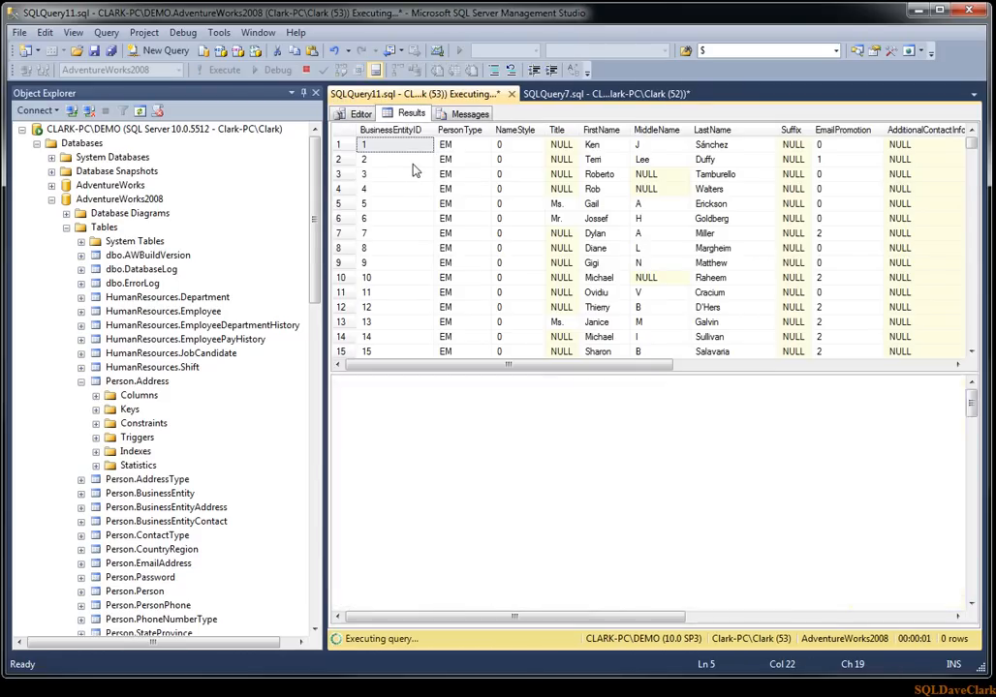
click(222, 70)
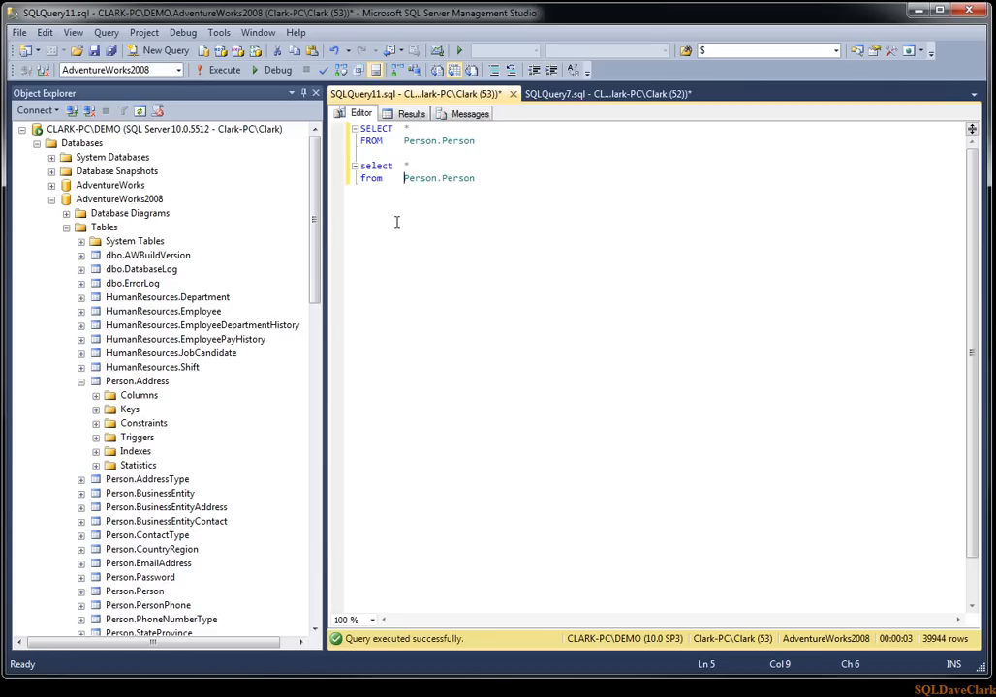
mouse_move(428, 198)
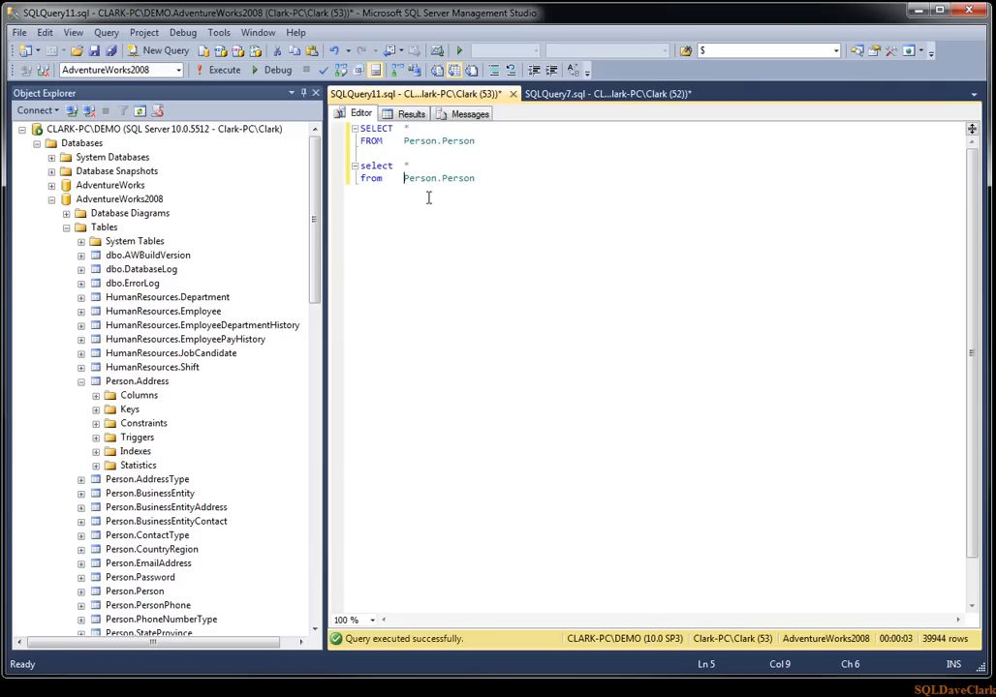
mouse_move(443, 235)
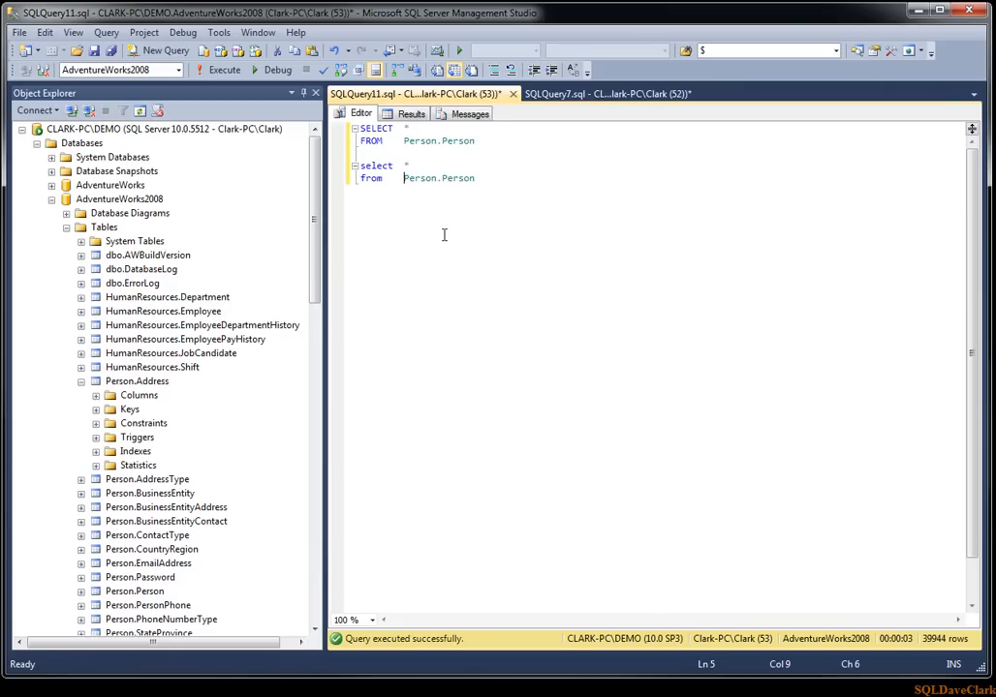
mouse_move(105, 371)
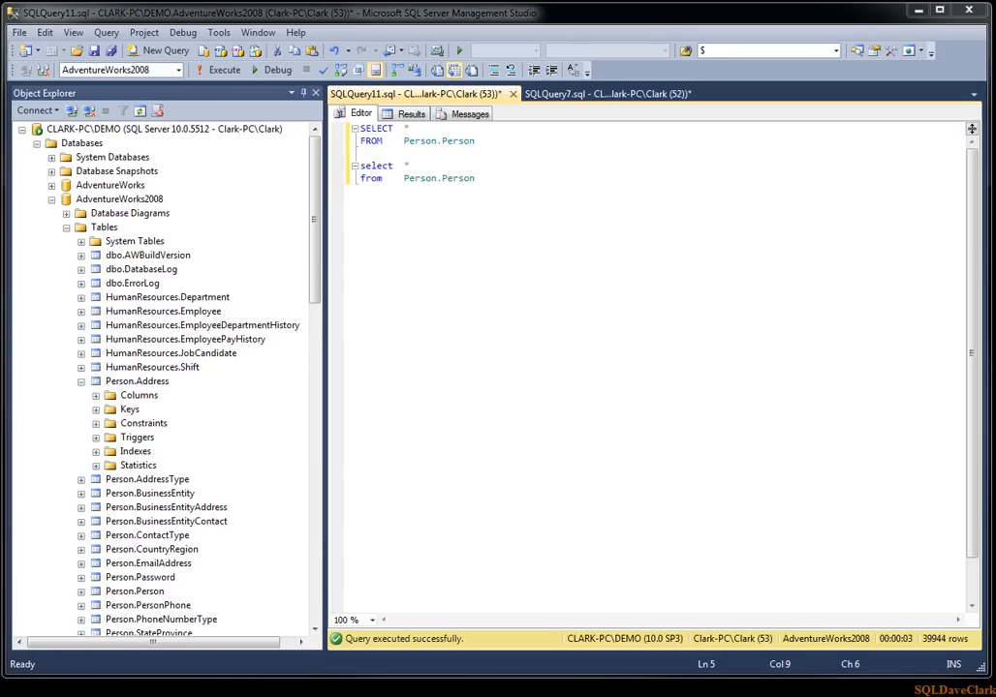
click(474, 178)
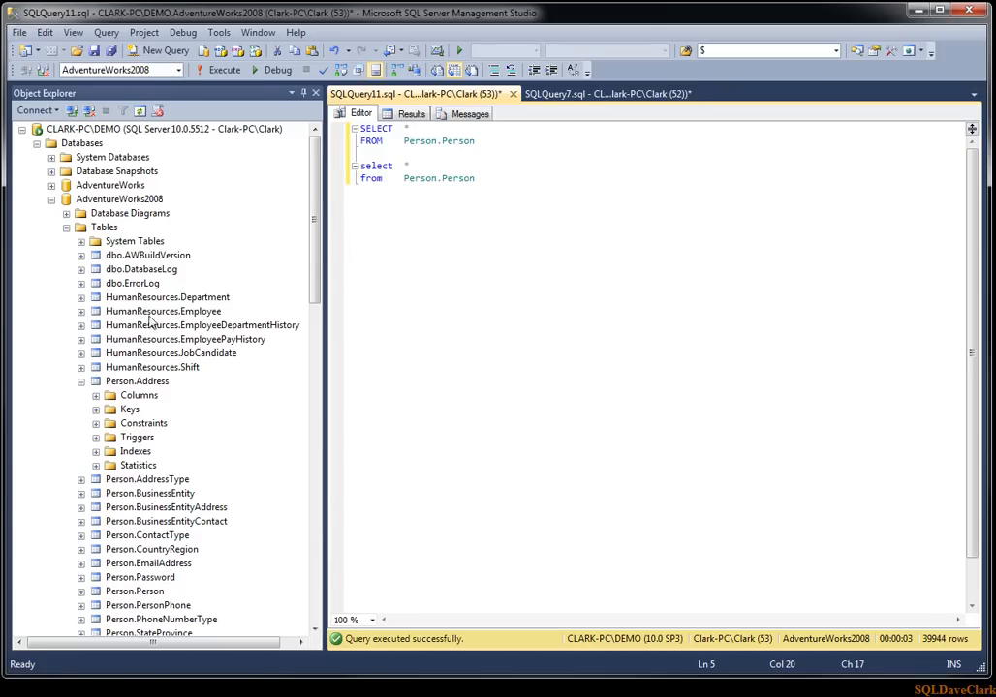
- Script Person.Address as a SELECT into a new query editor window
right_click(136, 380)
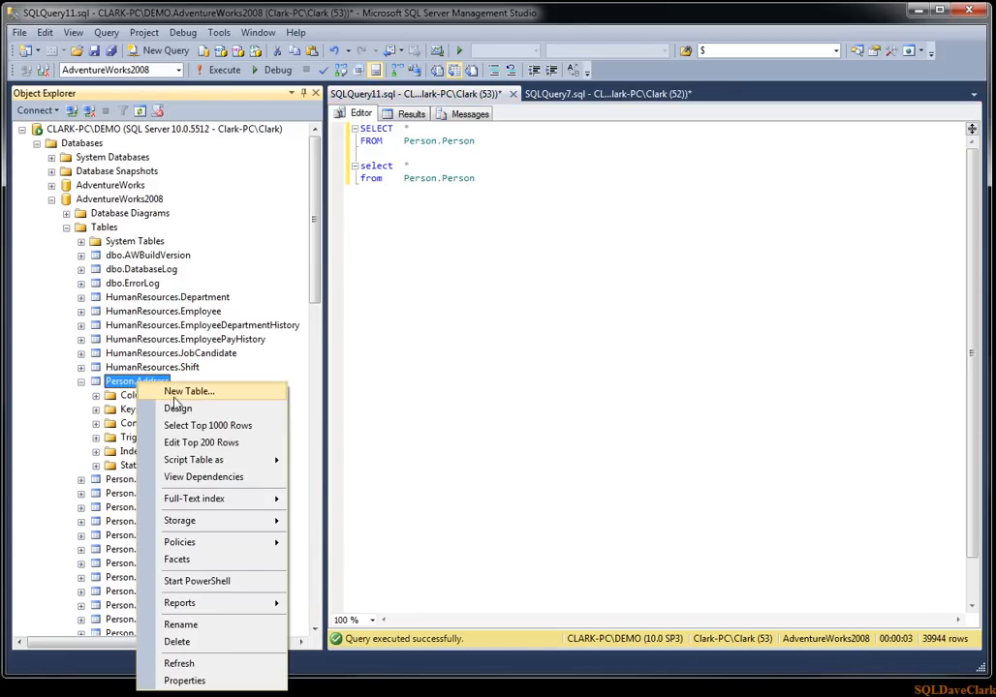
click(194, 459)
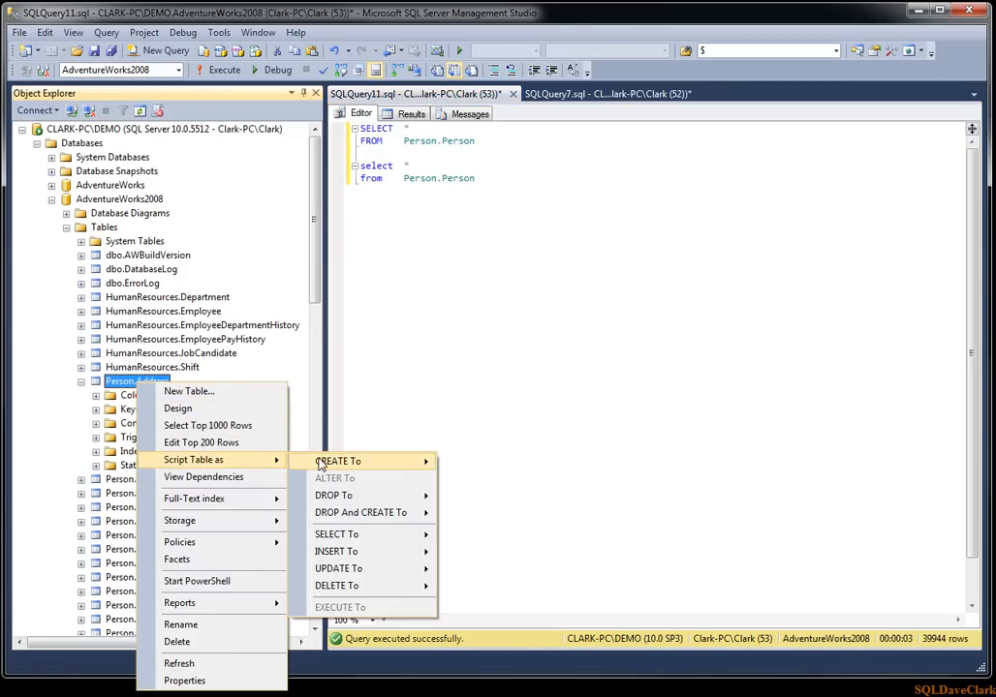
mouse_move(363, 512)
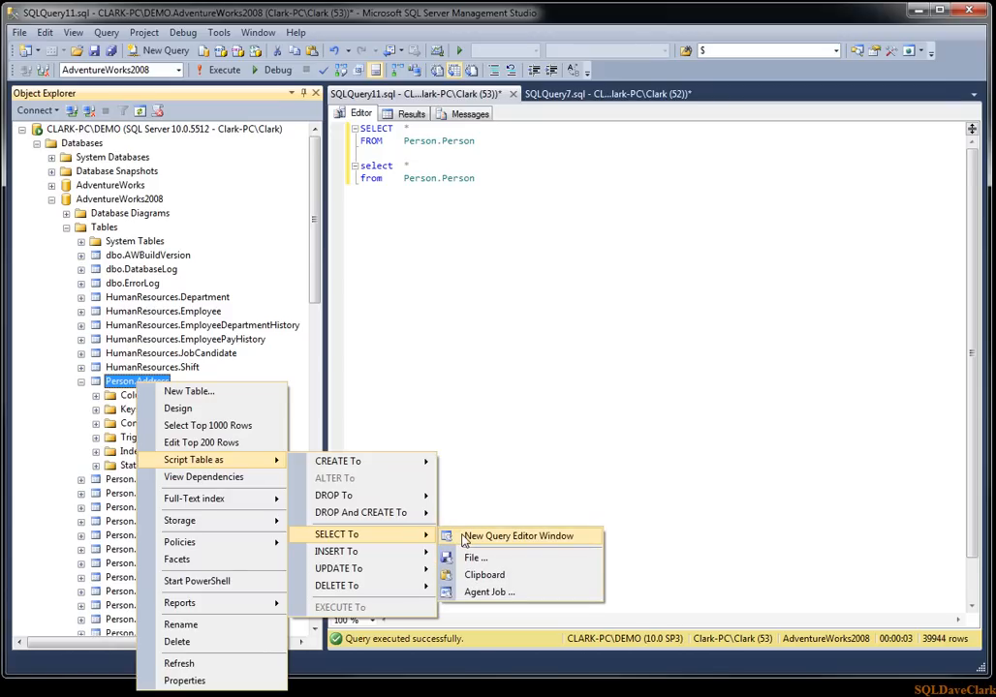
click(524, 536)
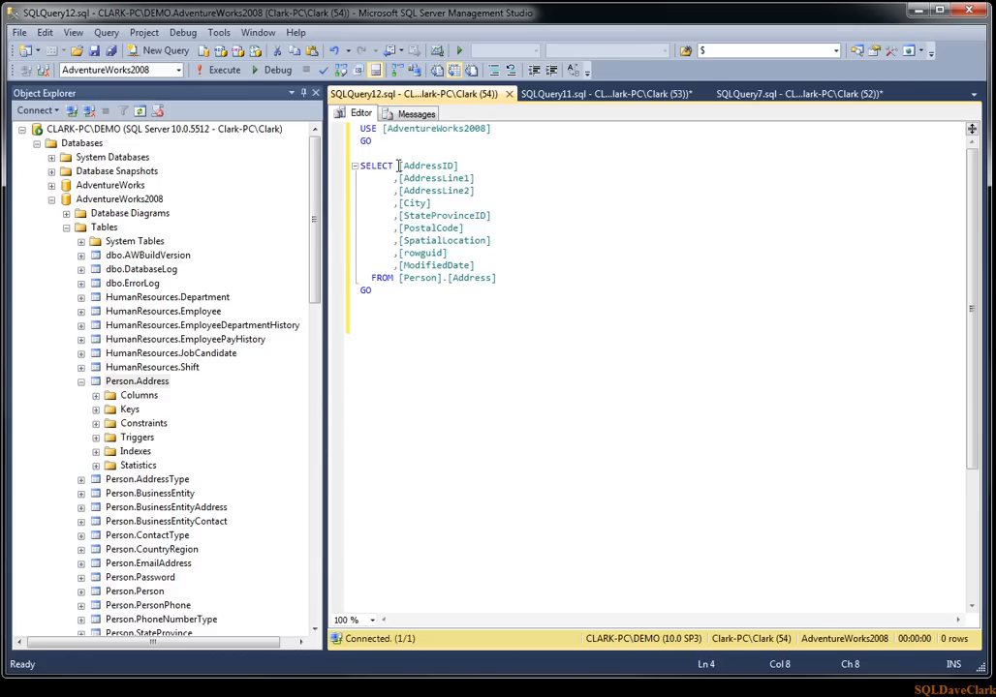
drag(398, 165, 477, 265)
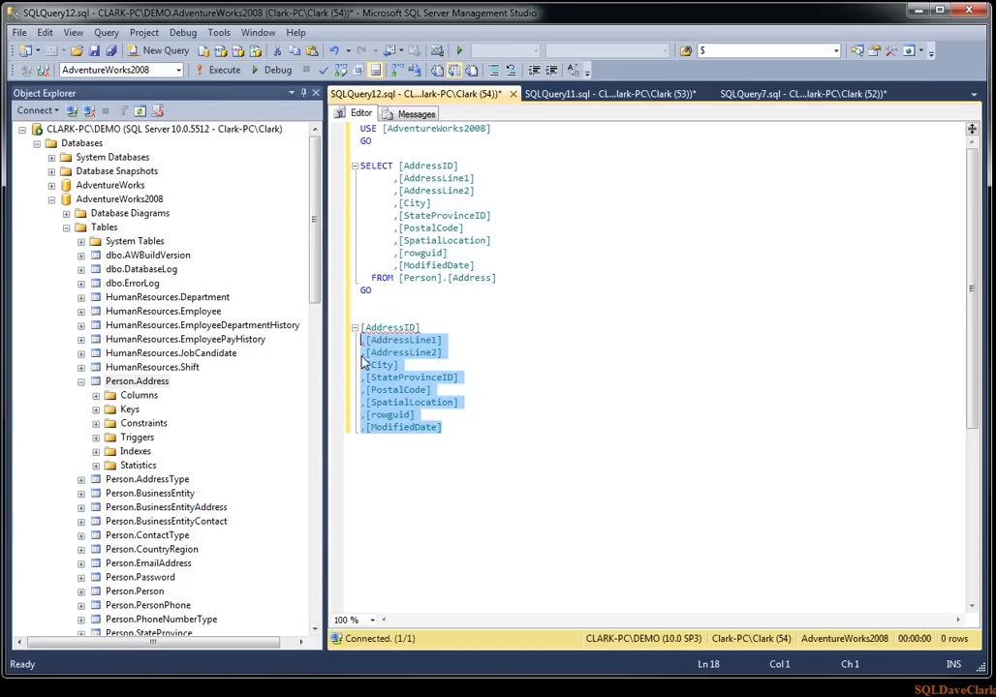
click(438, 407)
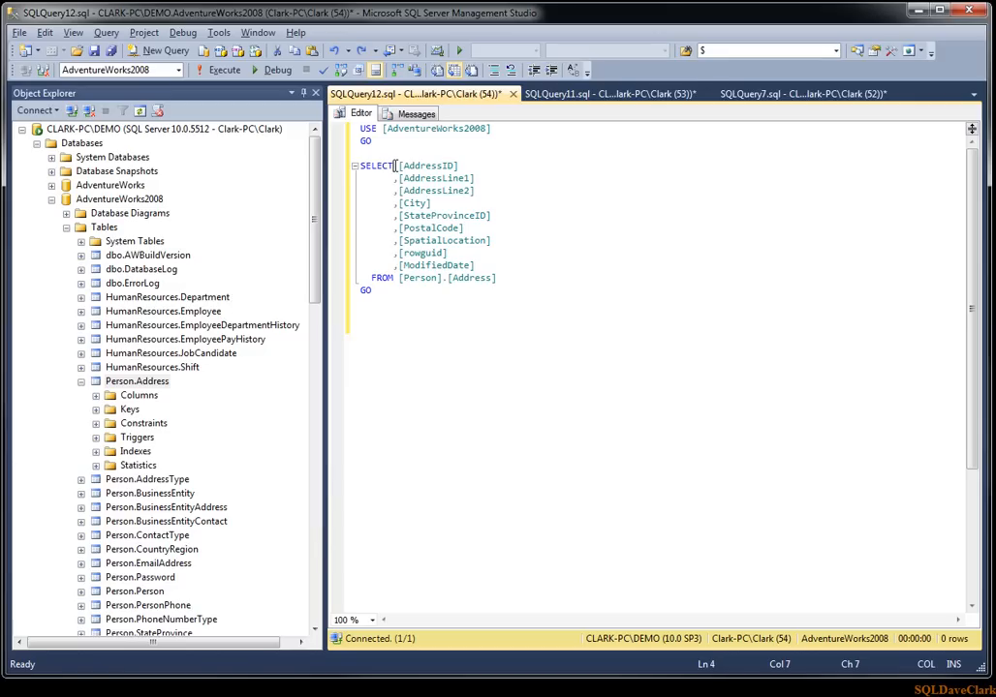
- Block-select and paste the comma-led Person.Address column list below, then block-select just the bracketed names
drag(395, 165, 491, 241)
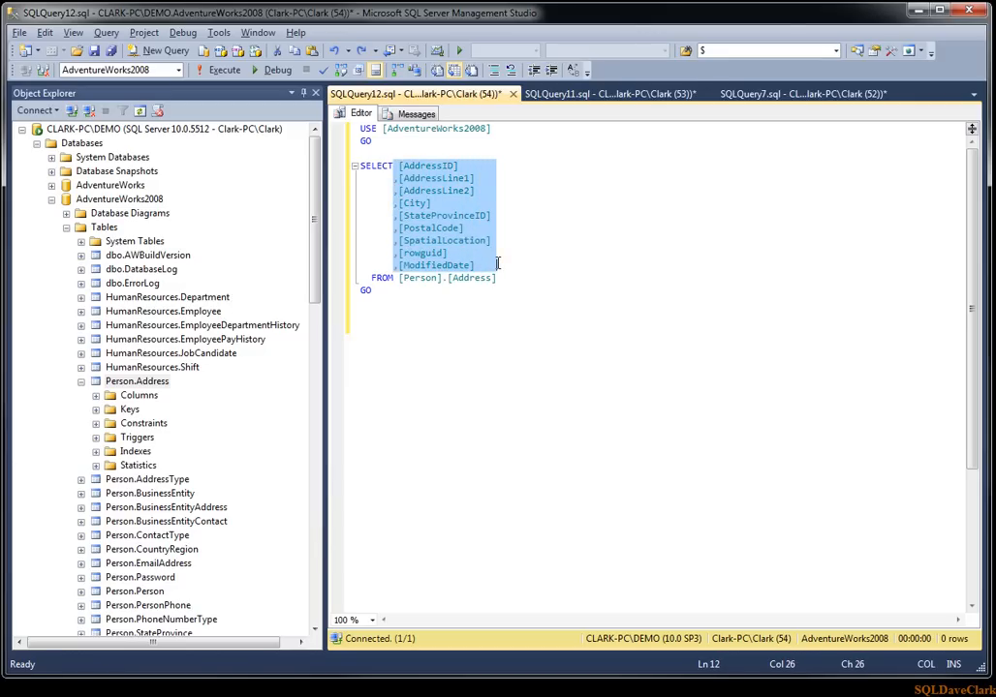
click(496, 264)
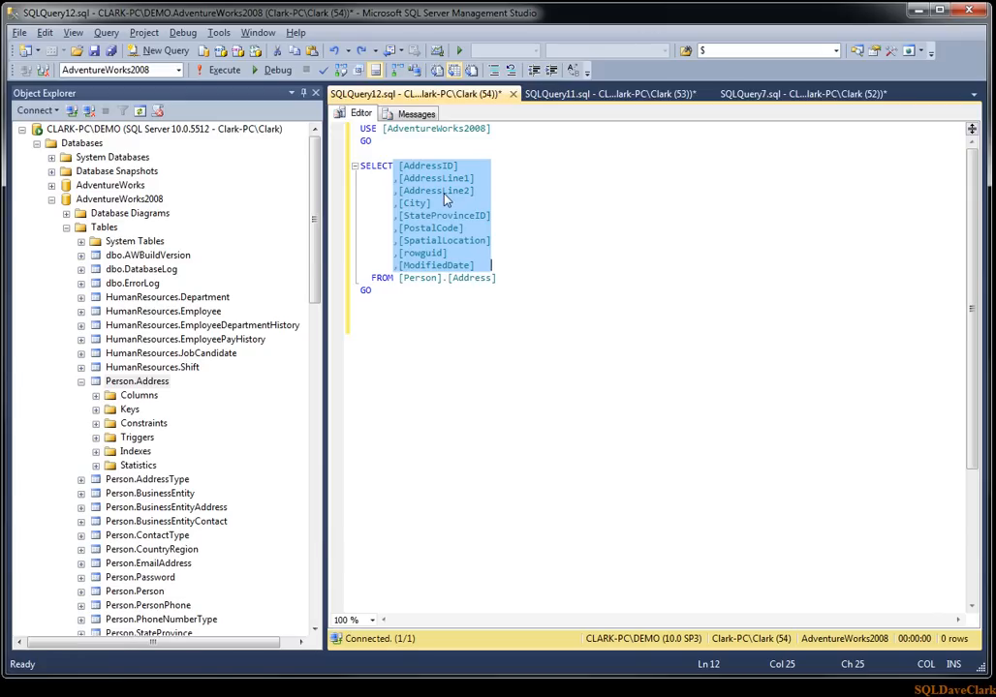
click(428, 449)
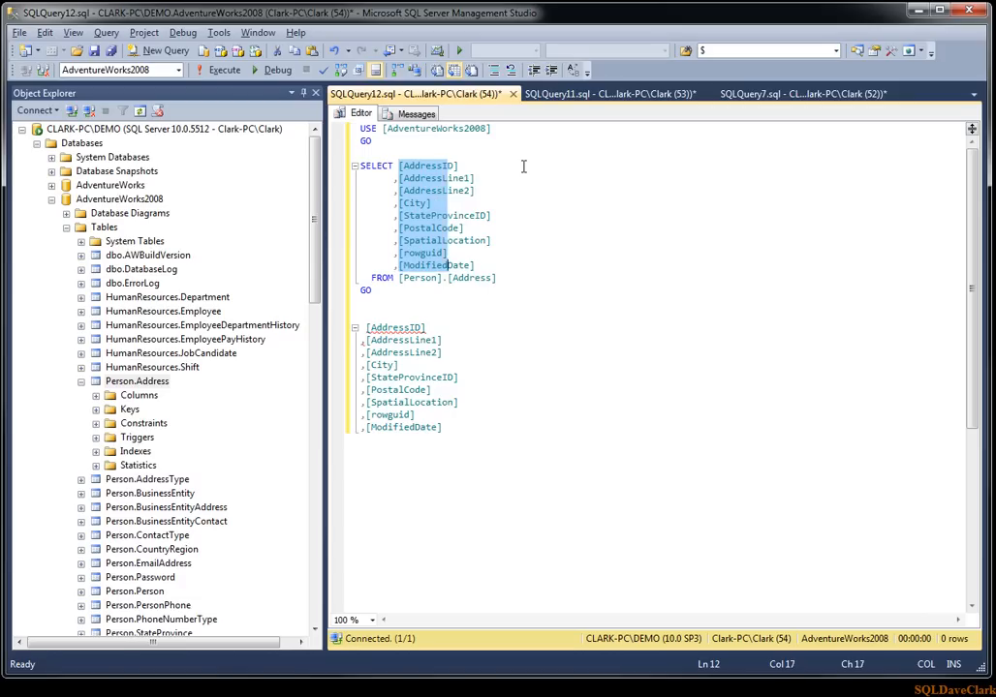
drag(457, 165, 493, 265)
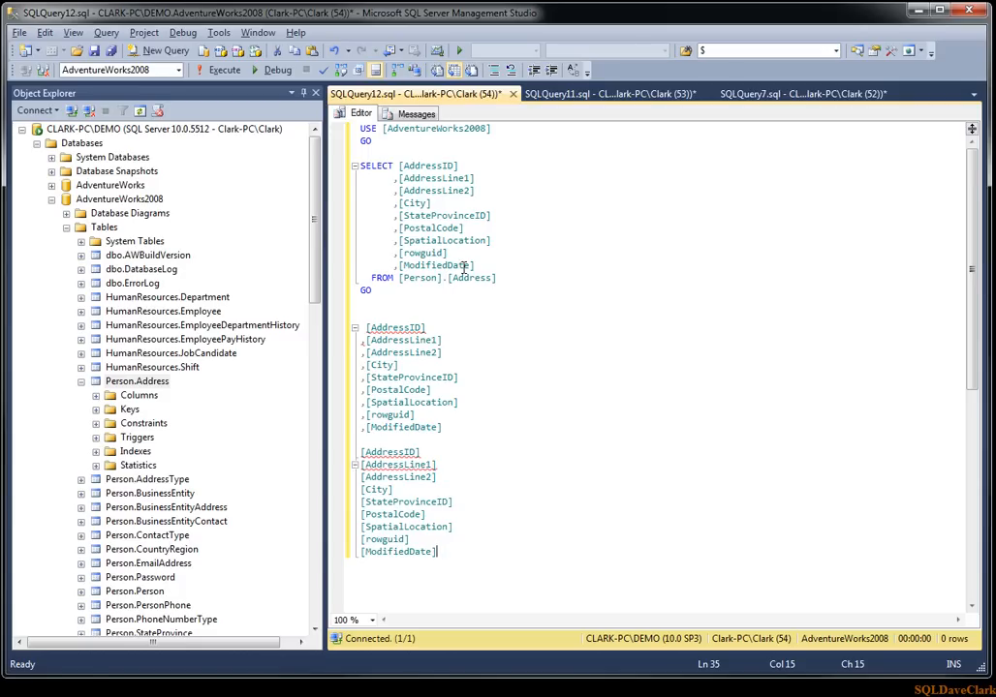
mouse_move(399, 166)
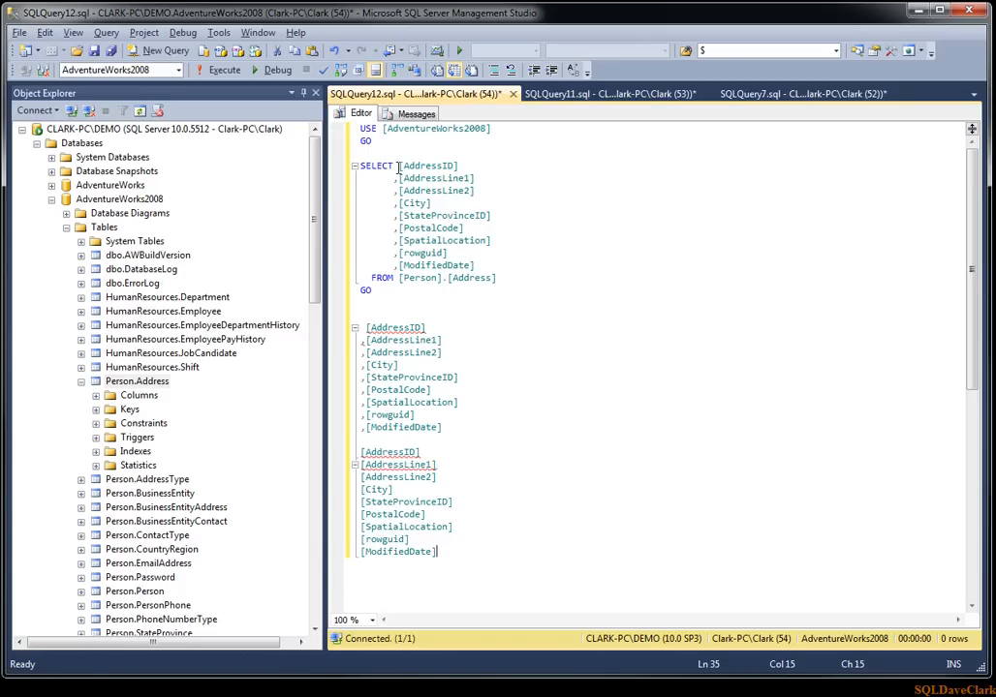
mouse_move(478, 261)
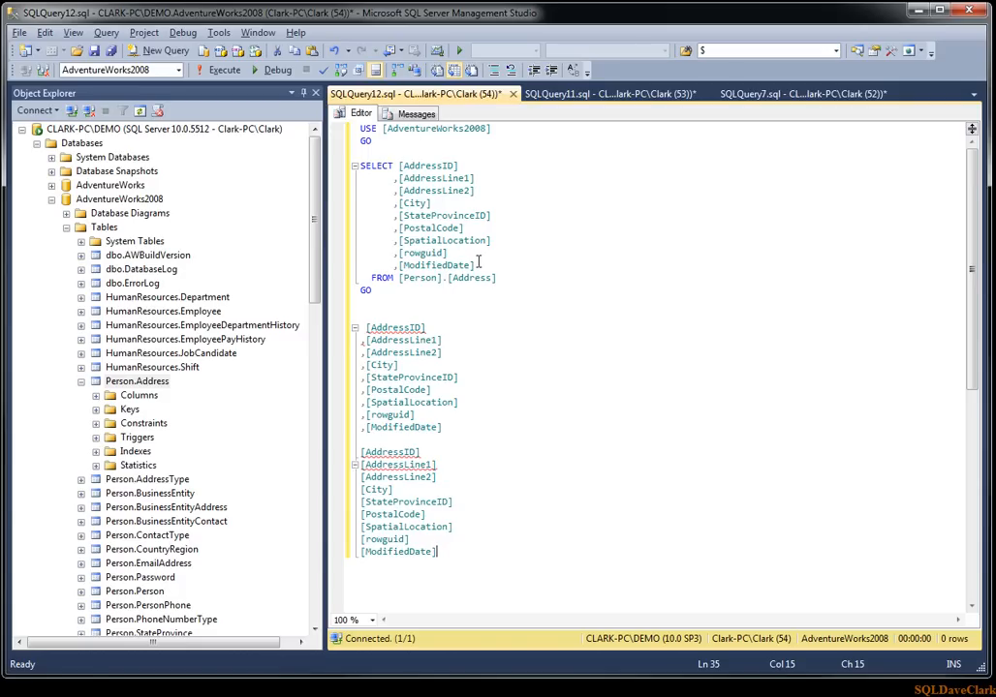
- Block-select the start of every column line and indent the column list with Tab
click(392, 166)
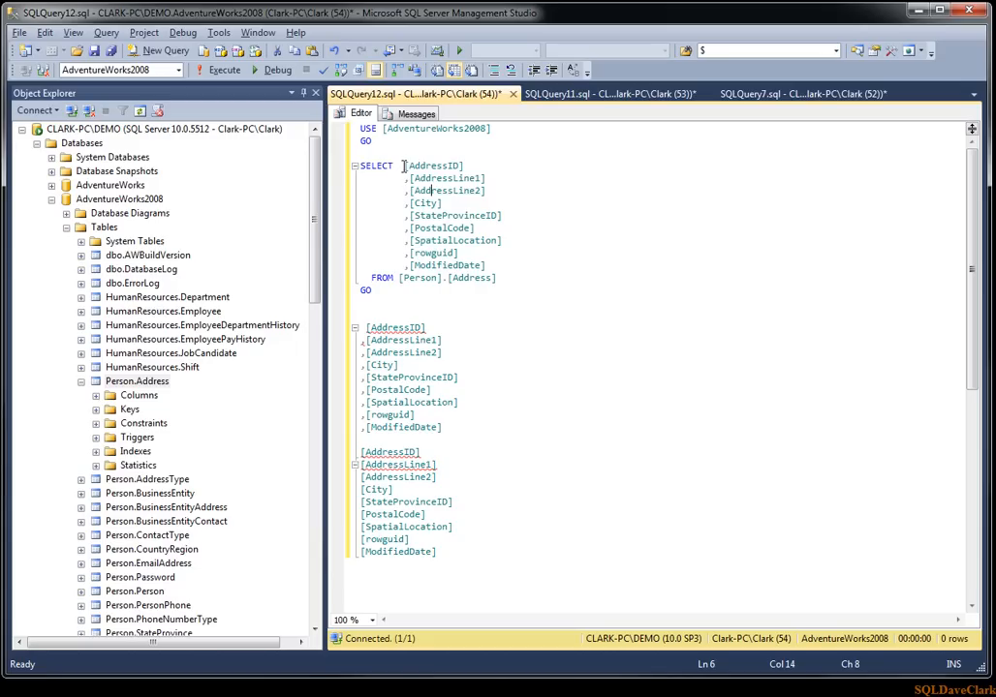
drag(404, 165, 499, 265)
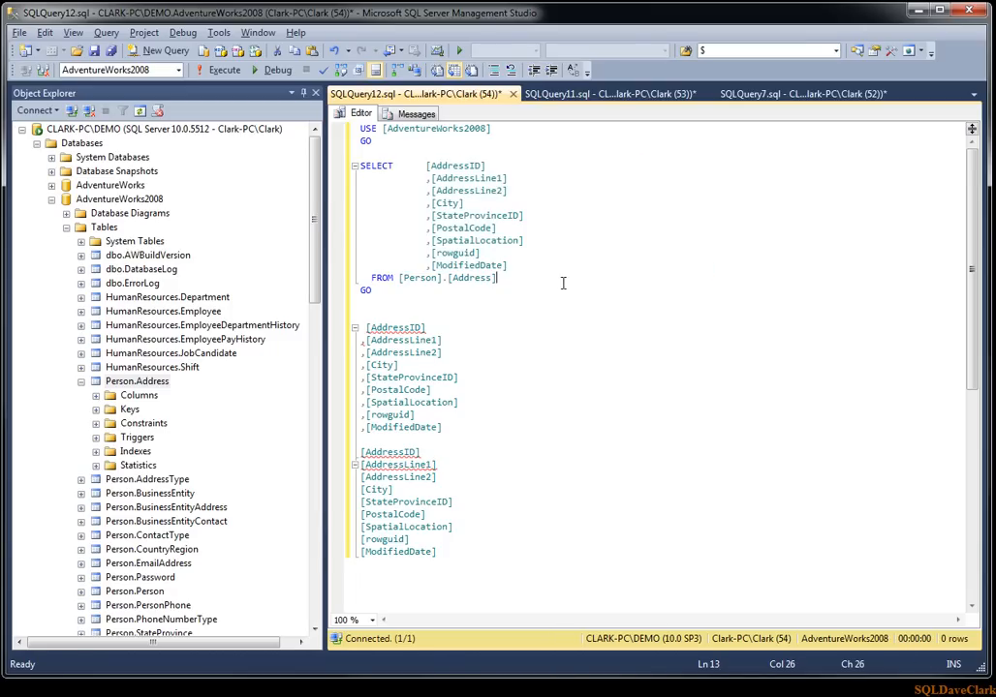
mouse_move(529, 259)
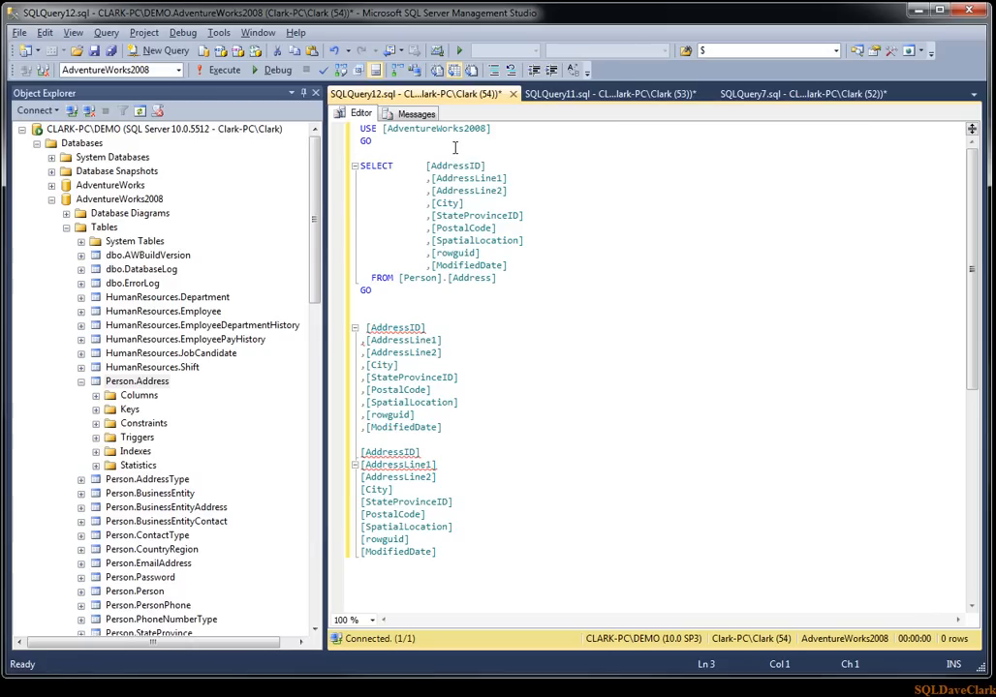
- Quick Find 'address' in the document, jump to the next match, and reposition the Find window
key(ctrl+f)
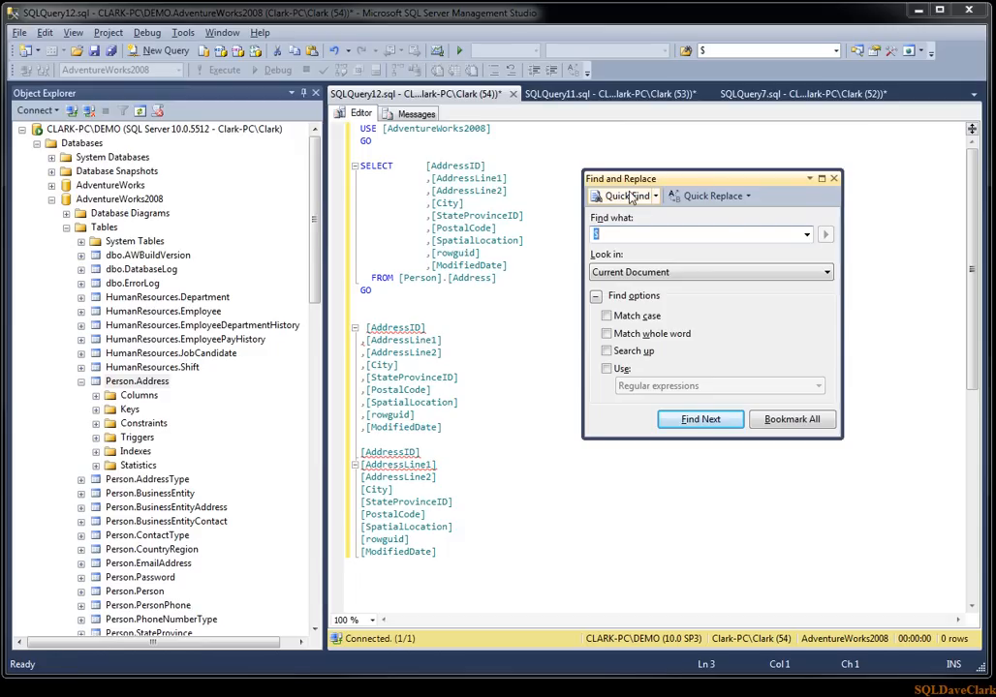
text(address)
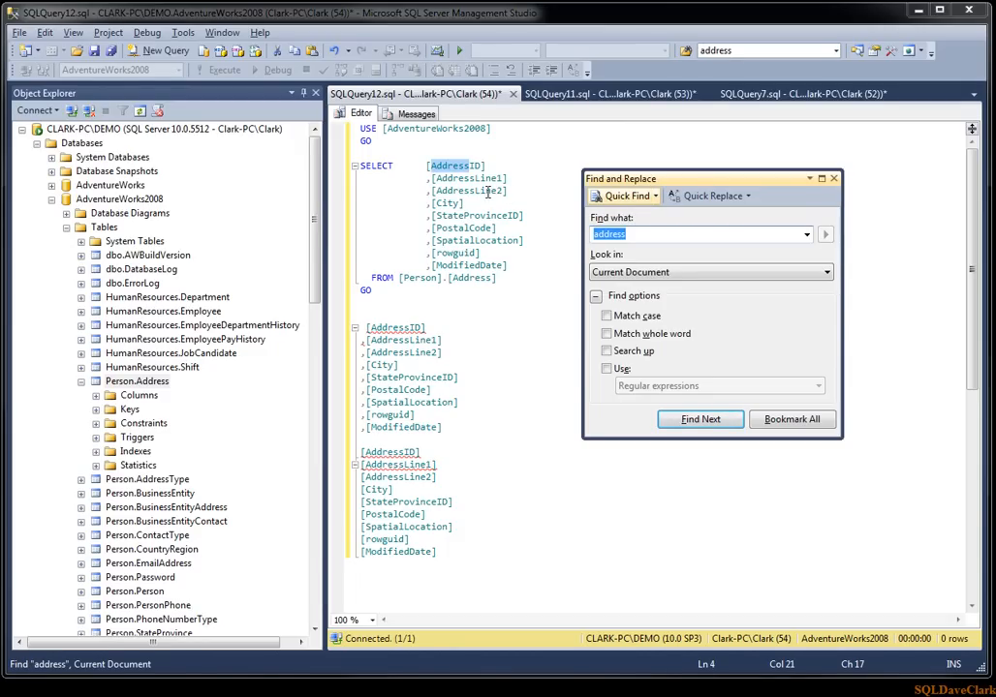
click(700, 419)
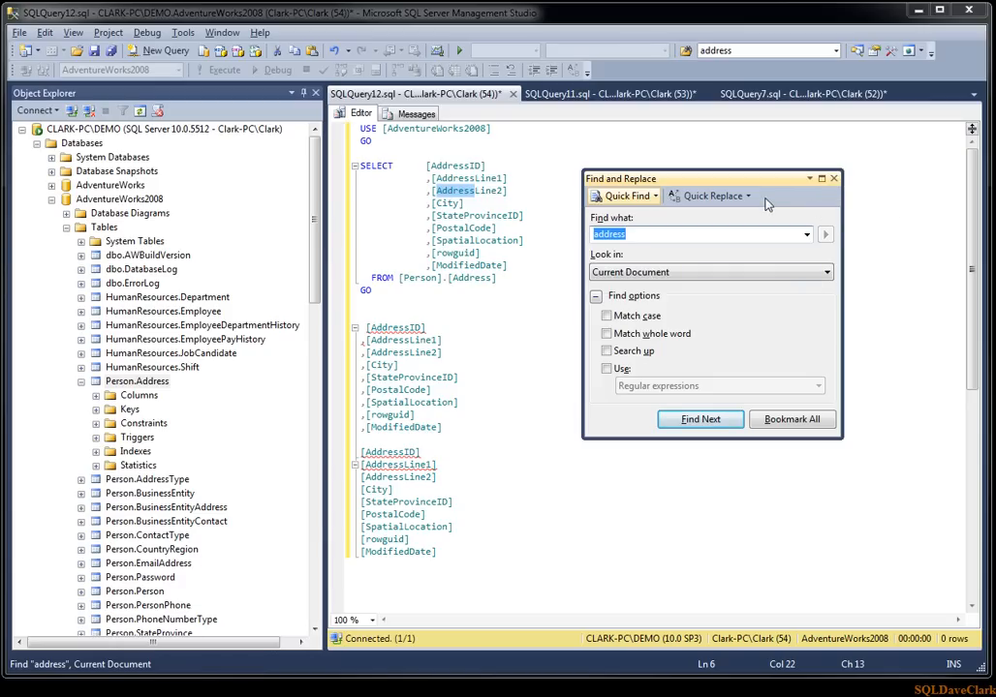
drag(712, 179, 635, 174)
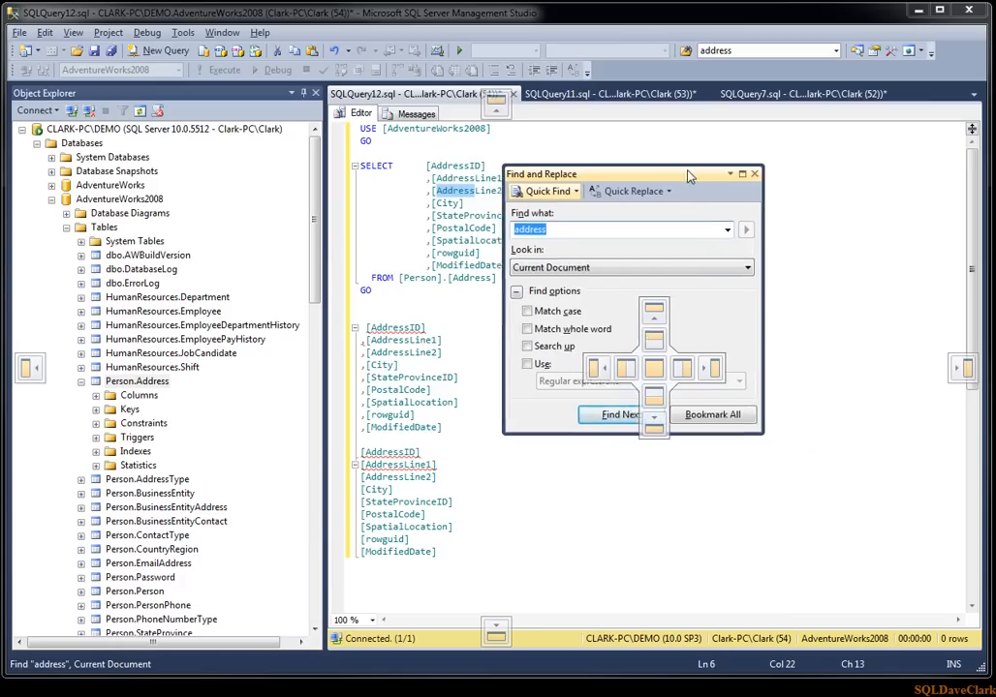
drag(688, 174, 530, 135)
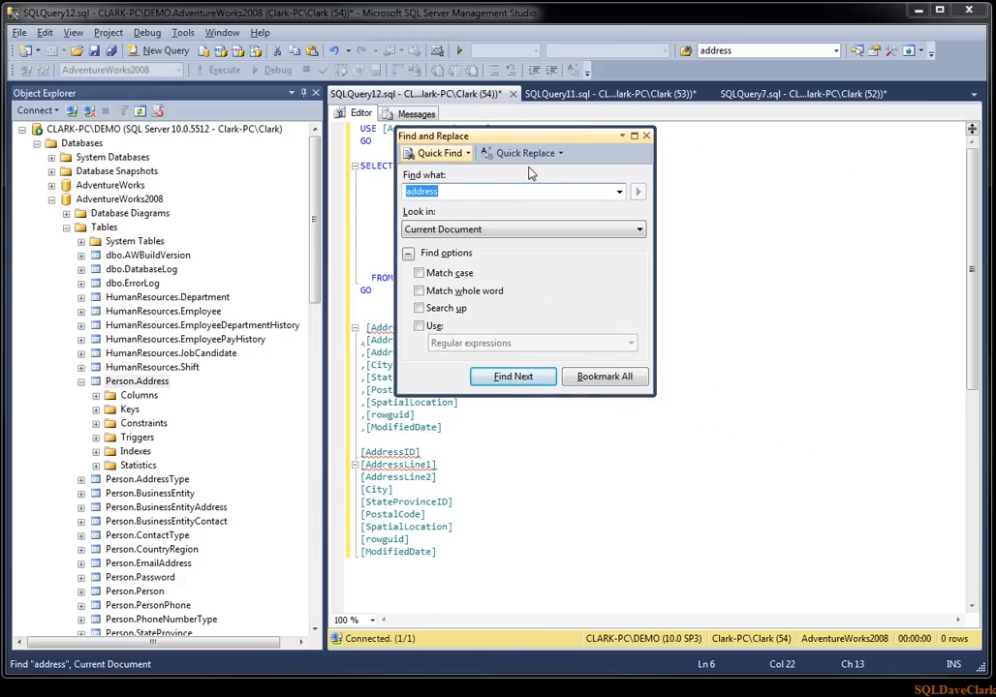
mouse_move(567, 141)
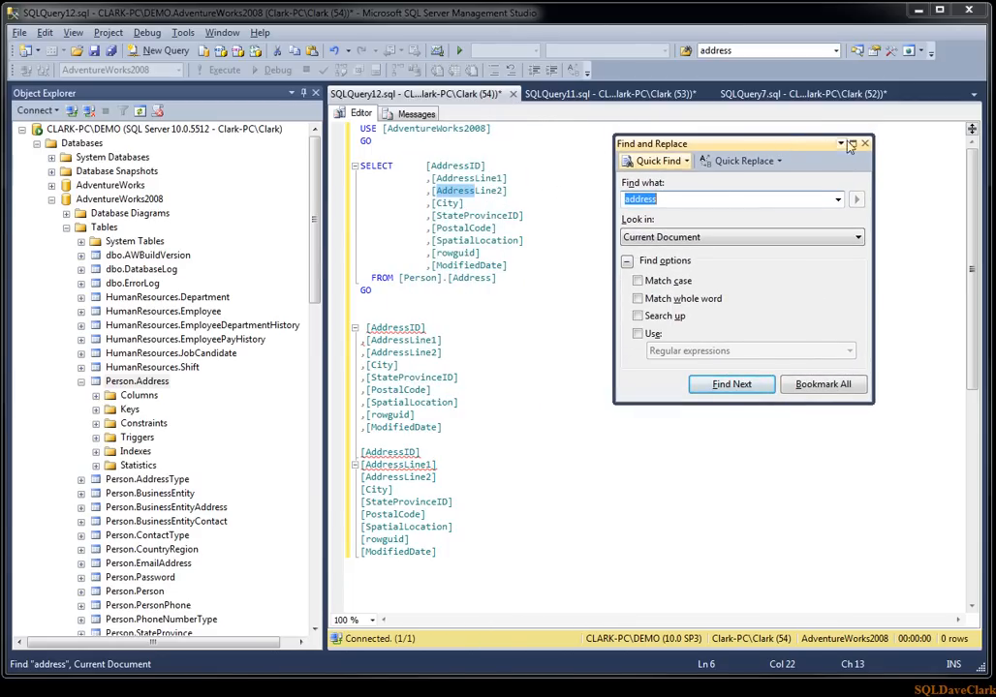
click(864, 144)
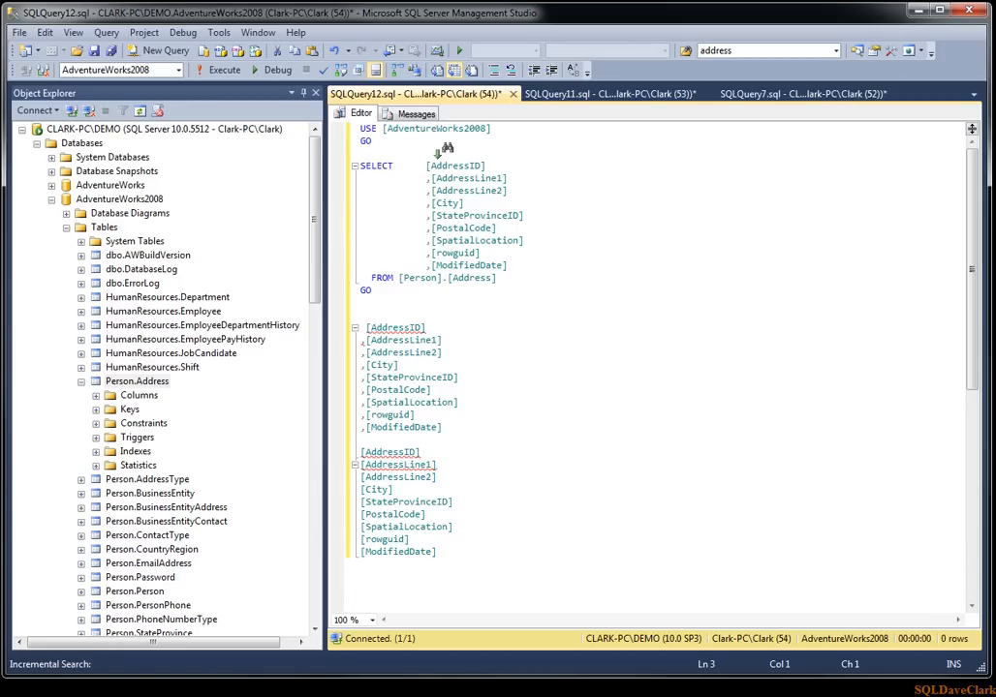
- Place the cursor in the Person.Address query to begin incremental search mode
click(362, 153)
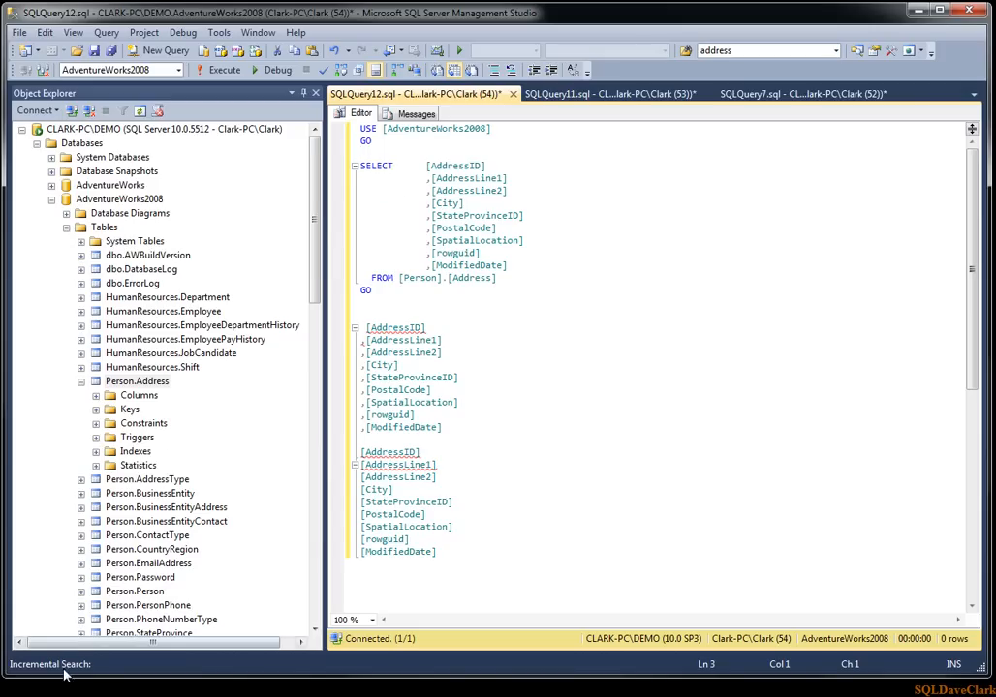
mouse_move(89, 672)
text(City)
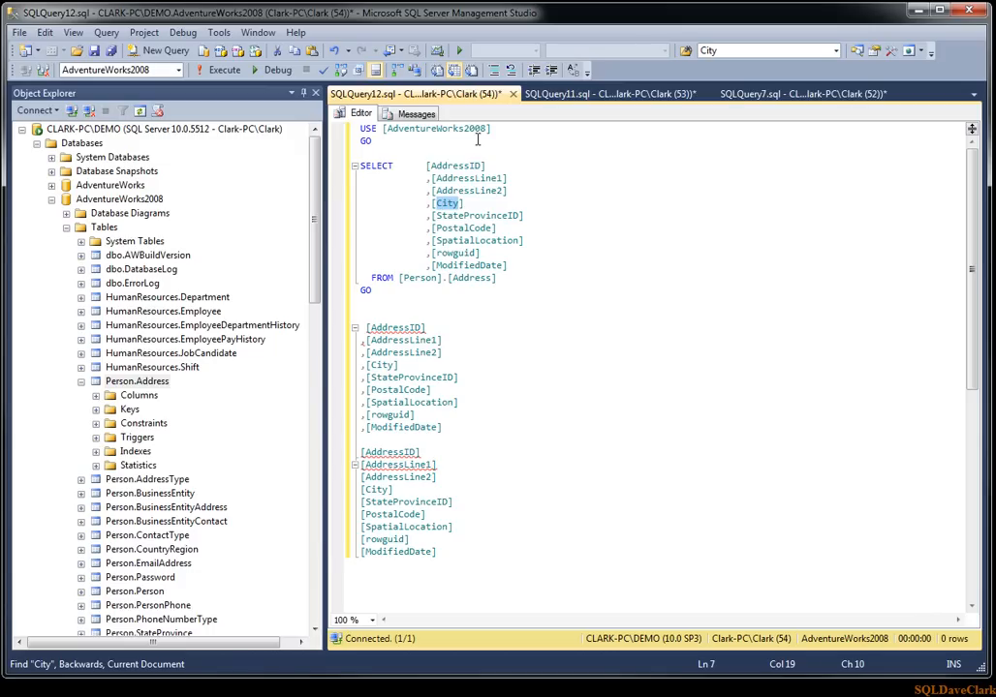
mouse_move(387, 128)
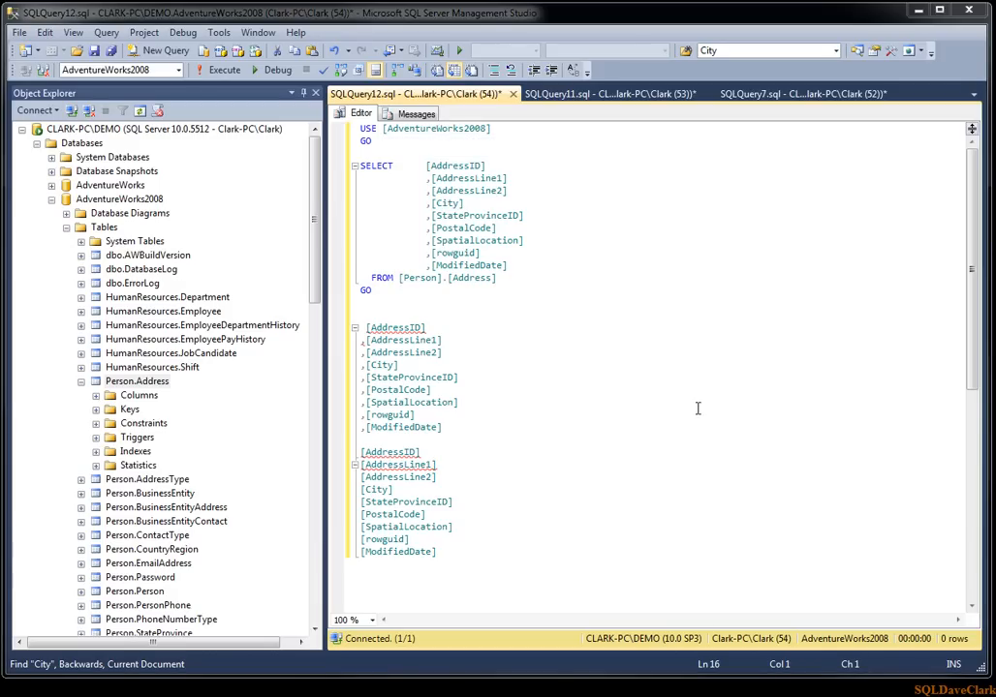
mouse_move(678, 408)
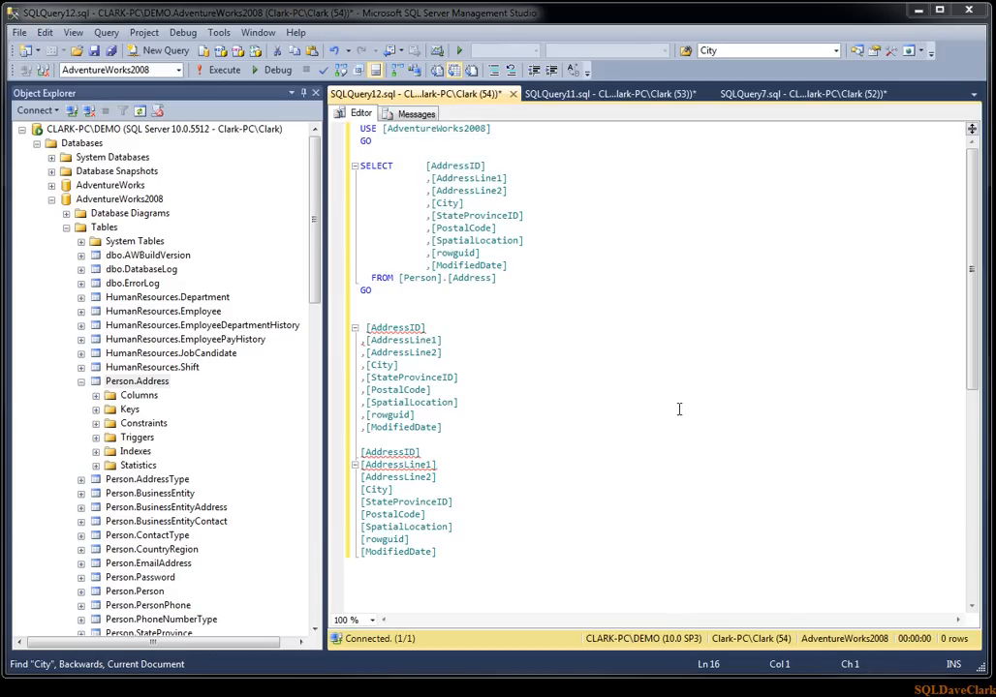